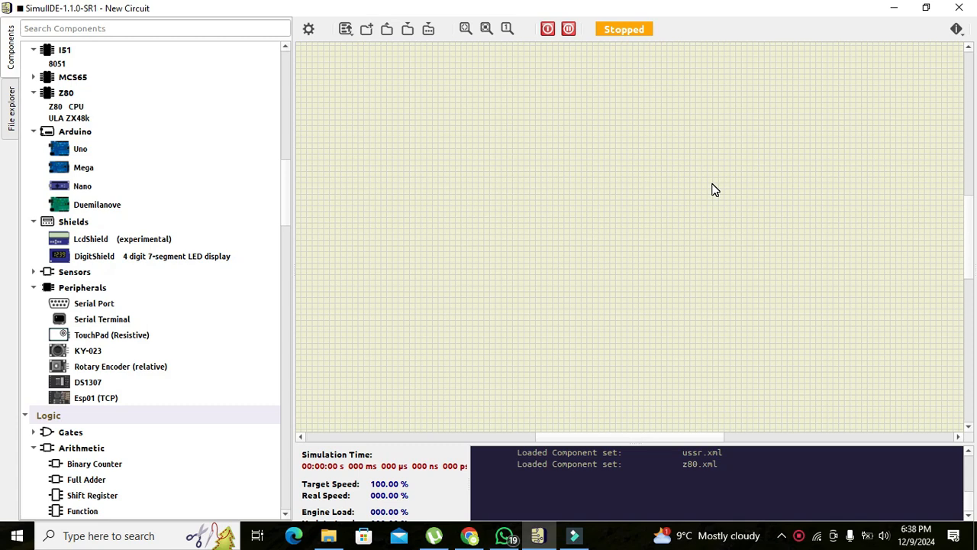
mouse_move(718, 193)
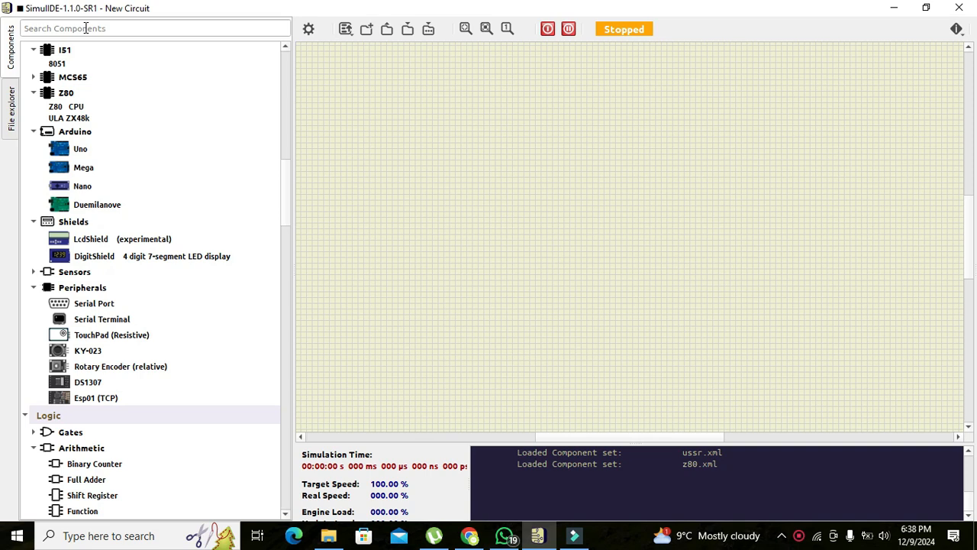
mouse_move(284, 139)
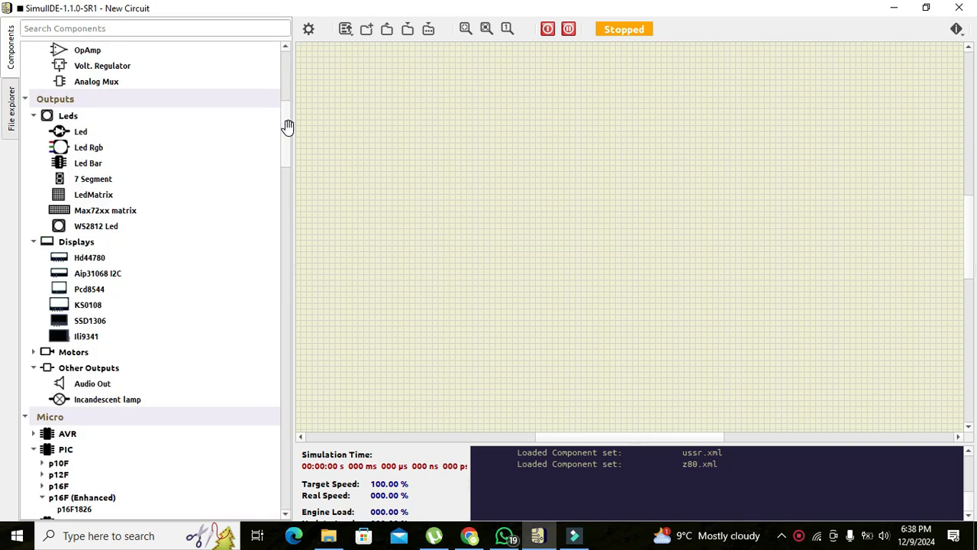
Place an Arduino Uno board on the canvas and fit it into view.
scroll("down", 3)
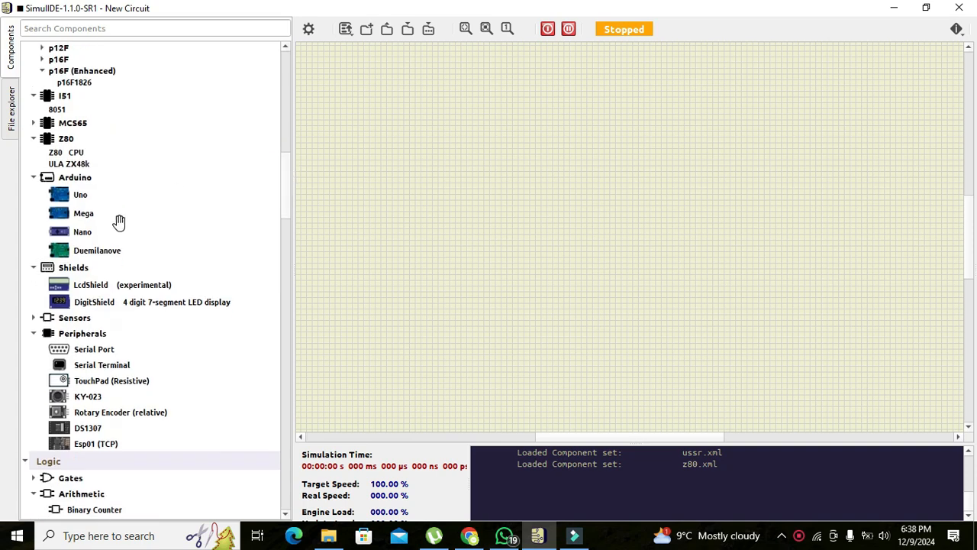
mouse_move(64, 177)
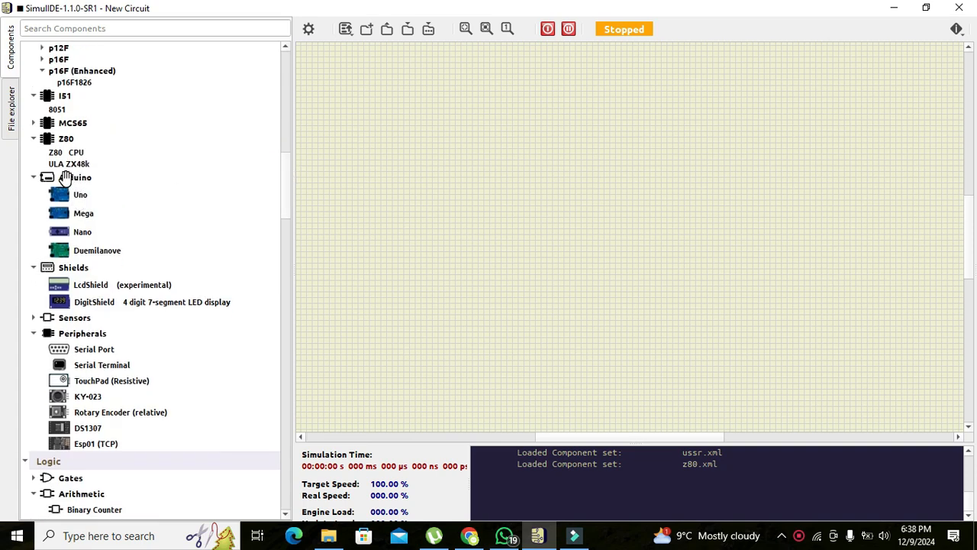
mouse_move(92, 204)
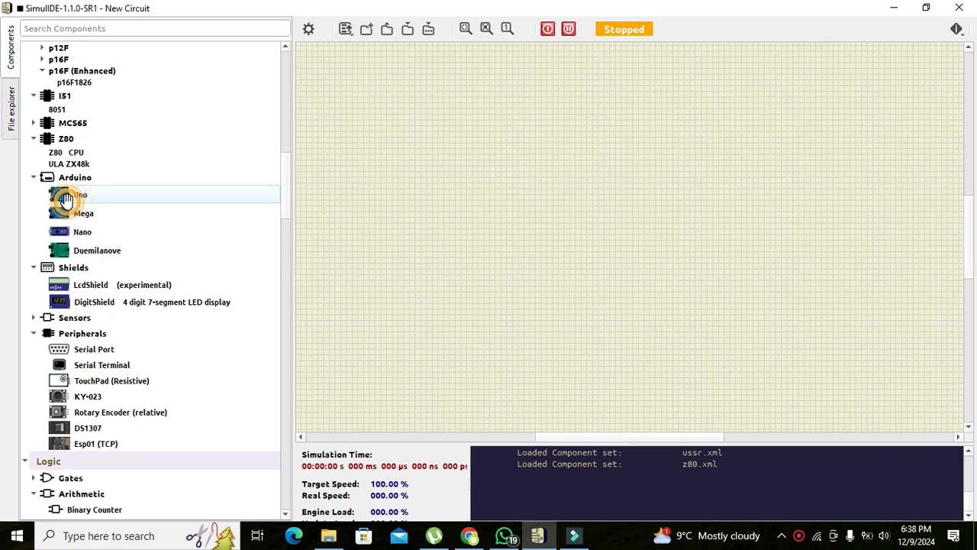
left_click_drag(79, 196, 551, 297)
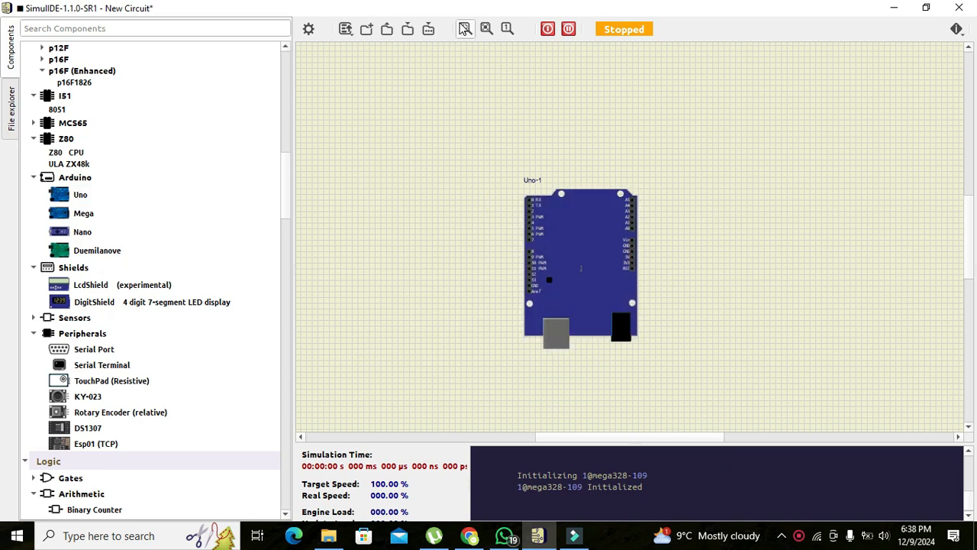
mouse_move(466, 29)
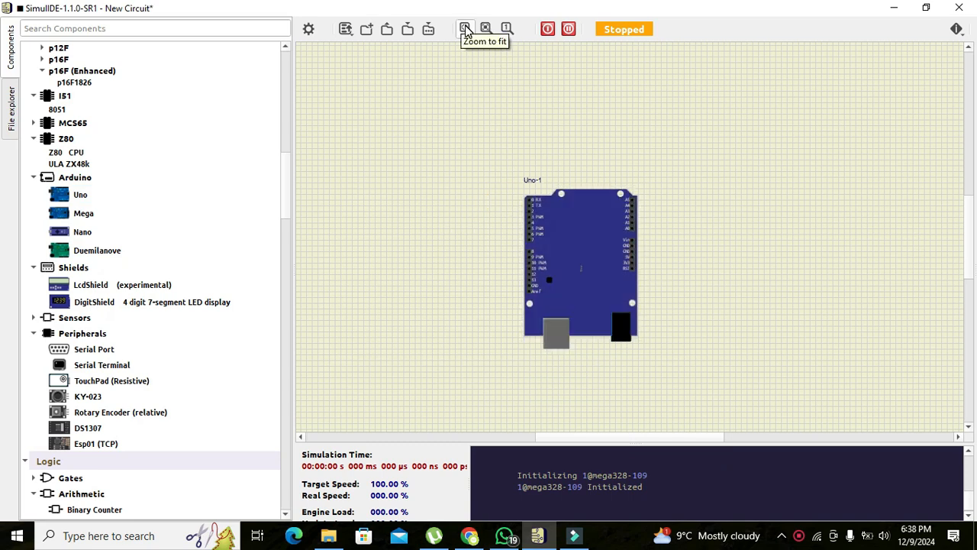
left_click(466, 29)
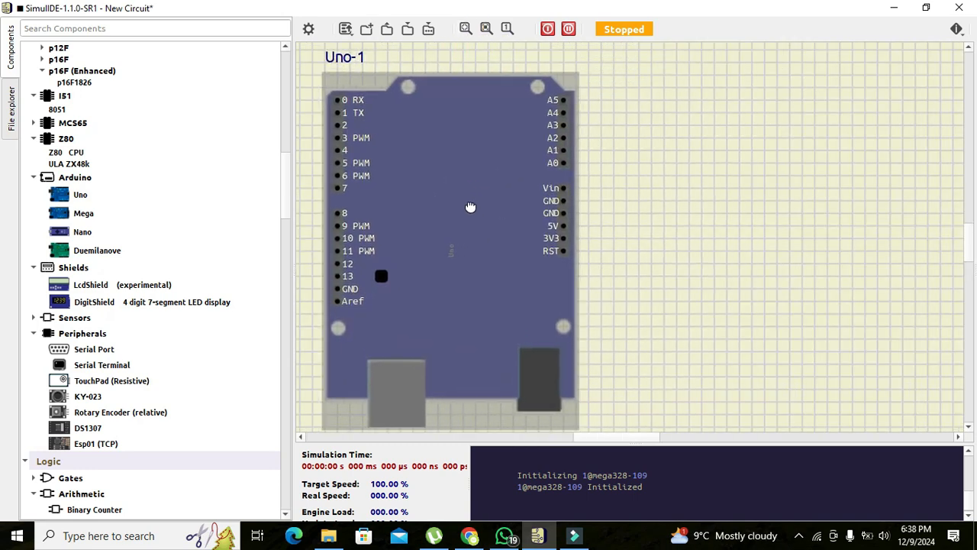
mouse_move(647, 174)
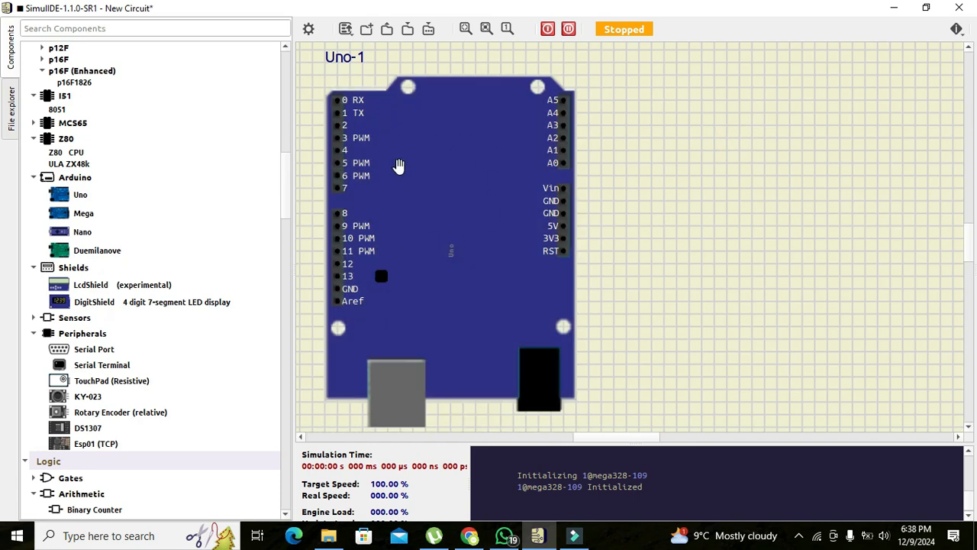
mouse_move(414, 247)
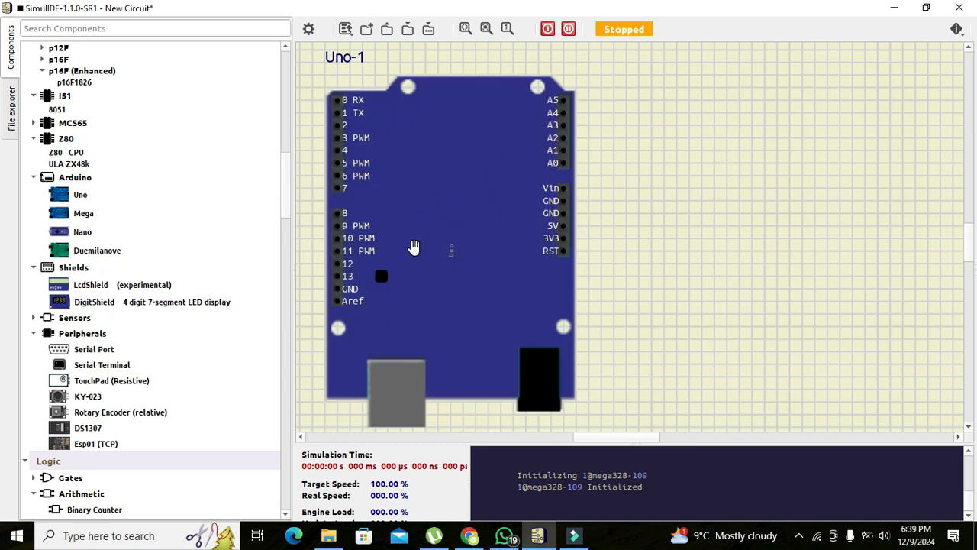
mouse_move(449, 211)
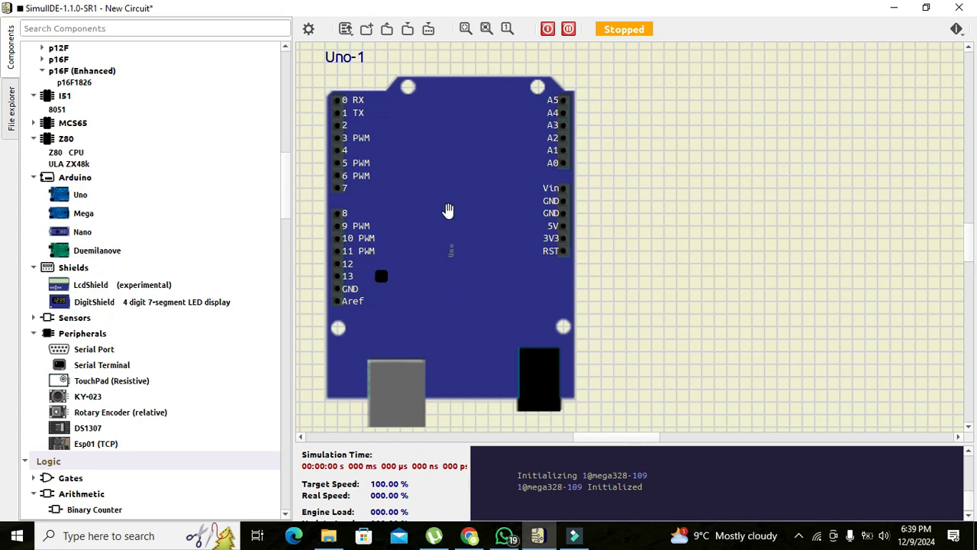
mouse_move(494, 249)
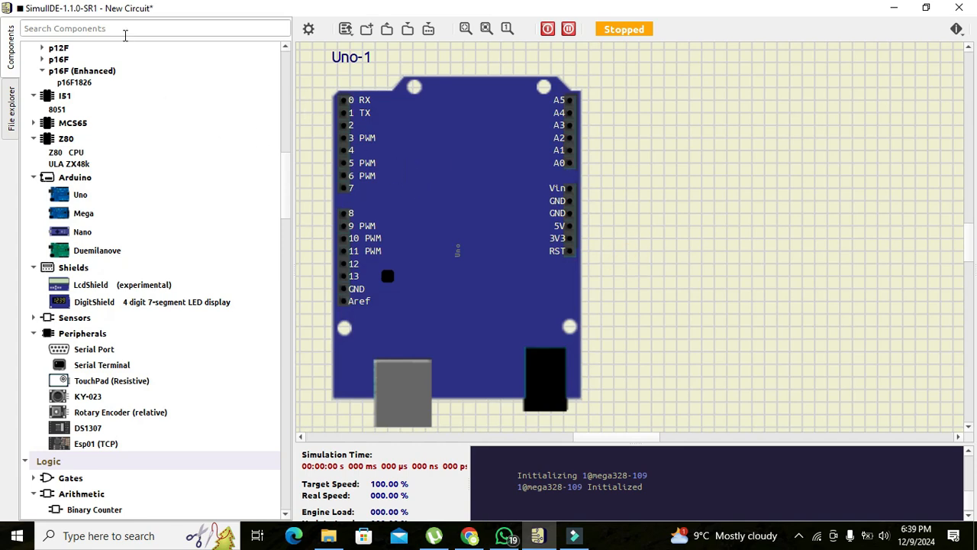
Add an LED beside the Uno and flip the board so its digital pins face it.
type("led")
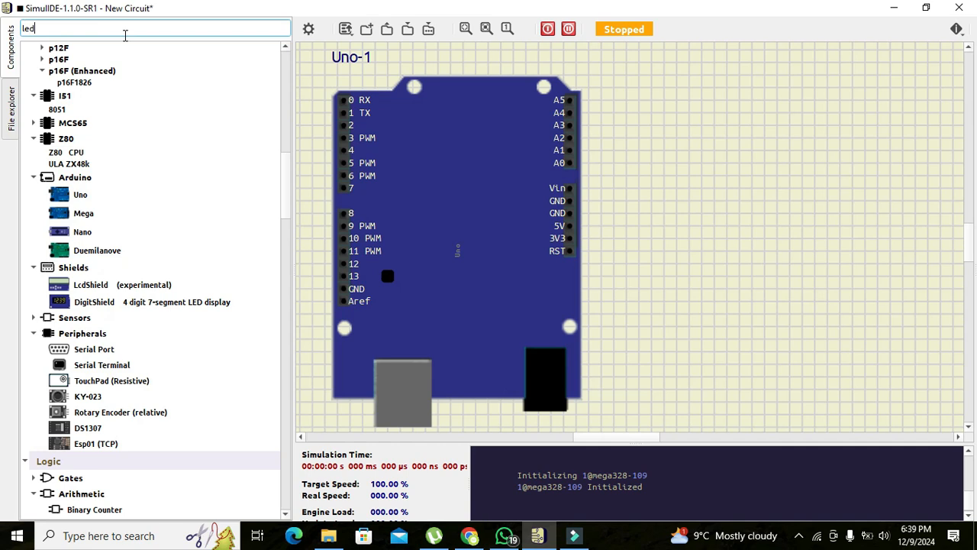
type("led")
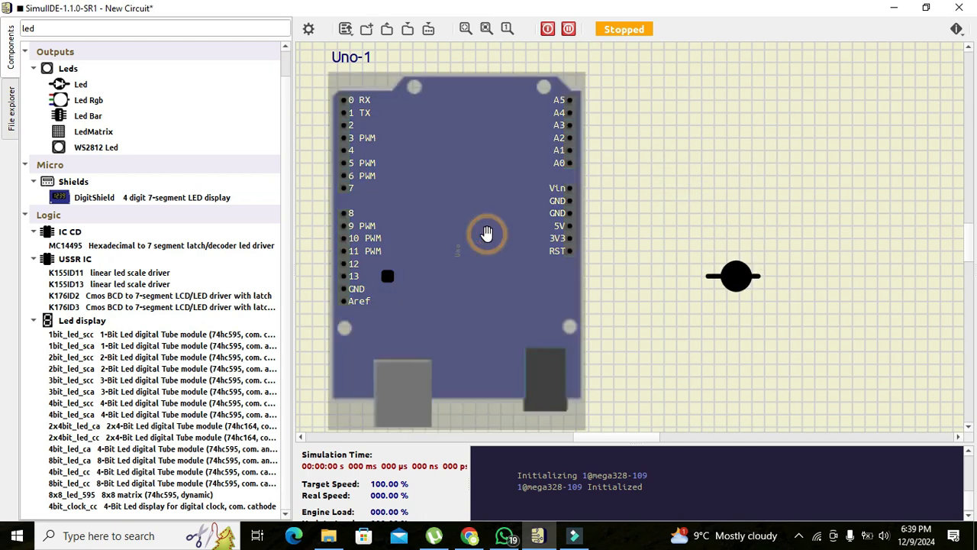
right_click(487, 232)
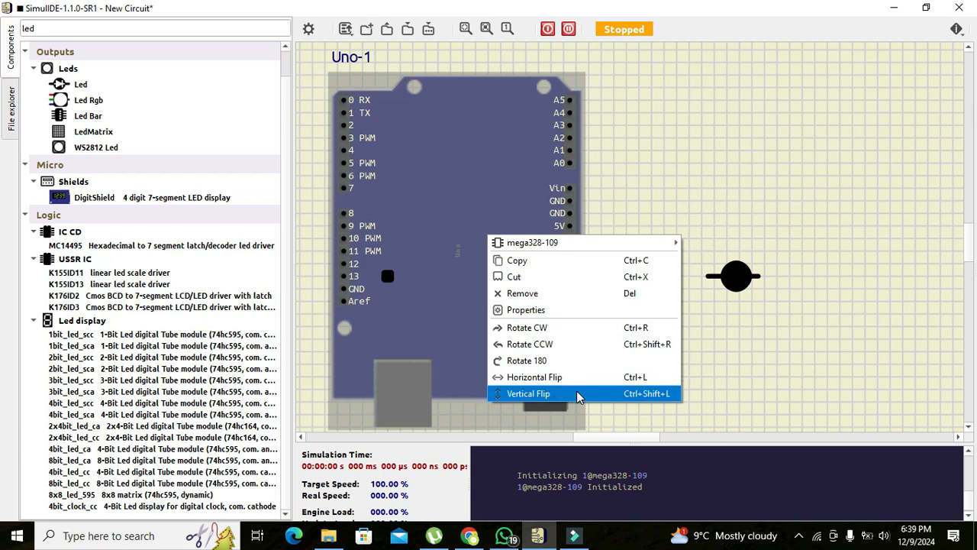
left_click(529, 394)
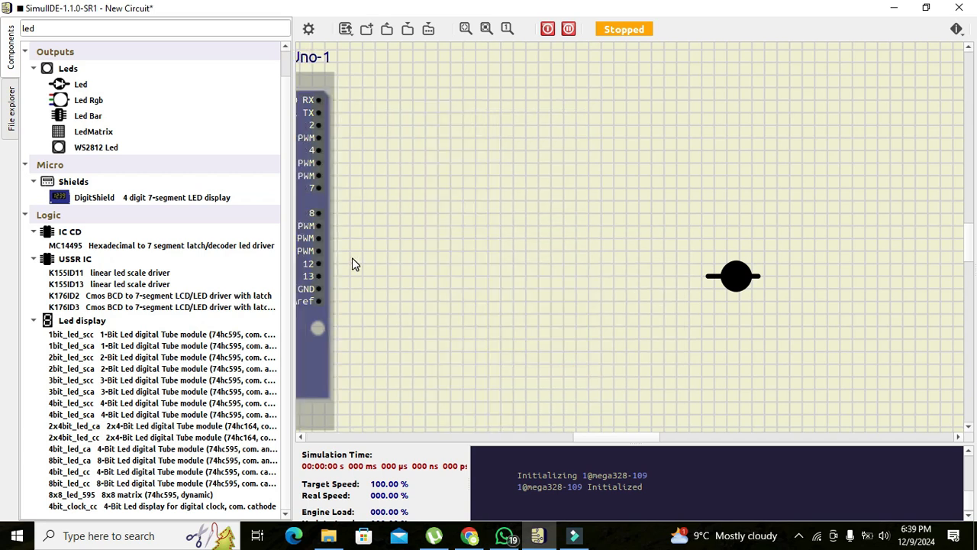
left_click_drag(321, 238, 388, 275)
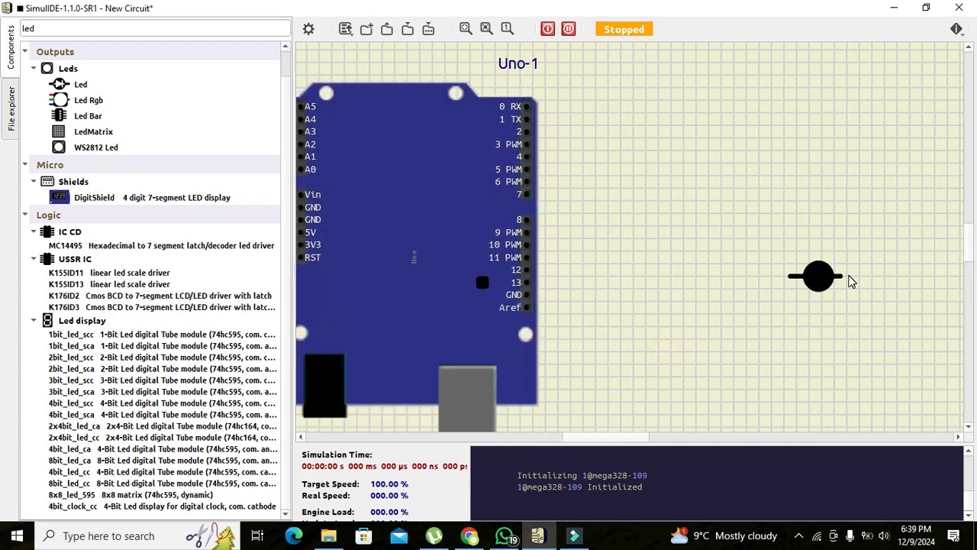
Wire the Uno's digital pin 2 to the LED.
left_click_drag(817, 277, 669, 132)
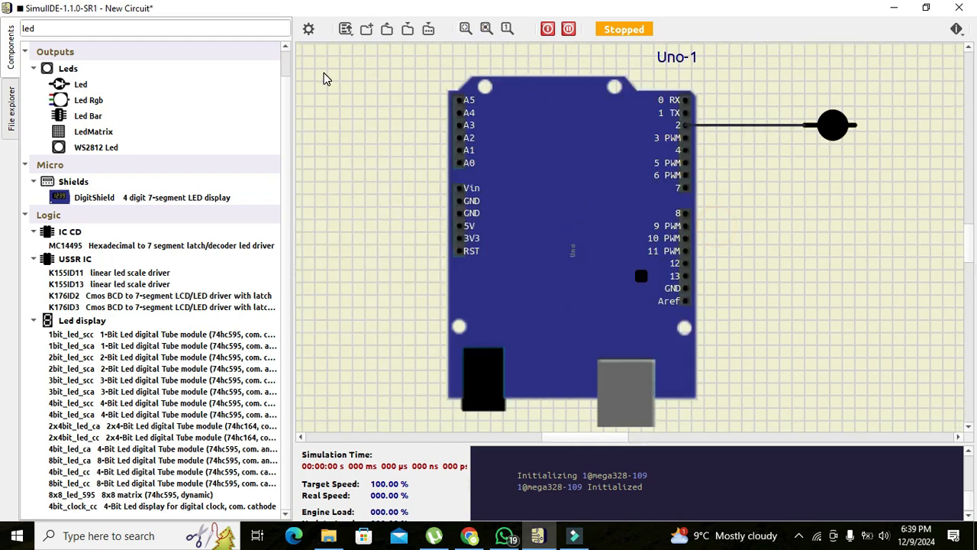
Search 'ground' and place a Ground (0 V) symbol below the LED.
left_click(153, 28)
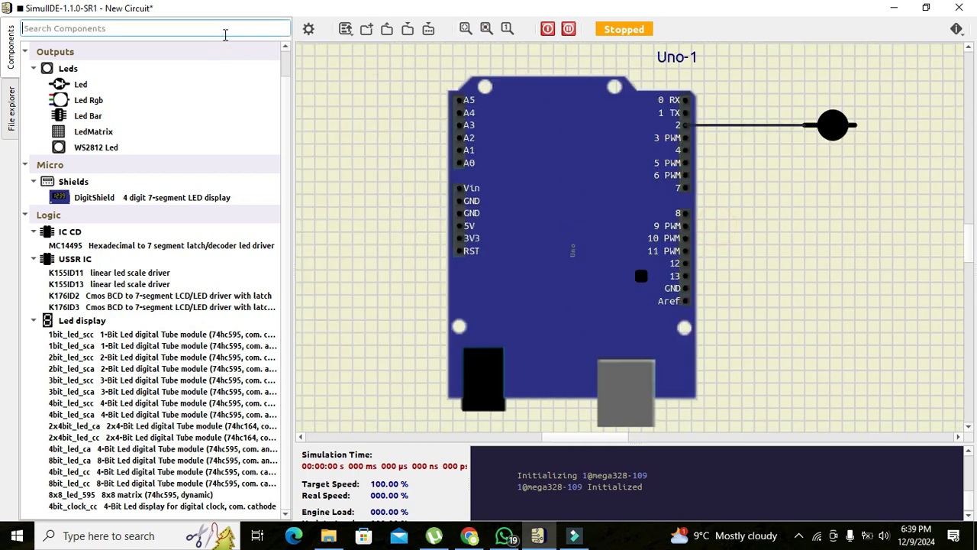
type("ground")
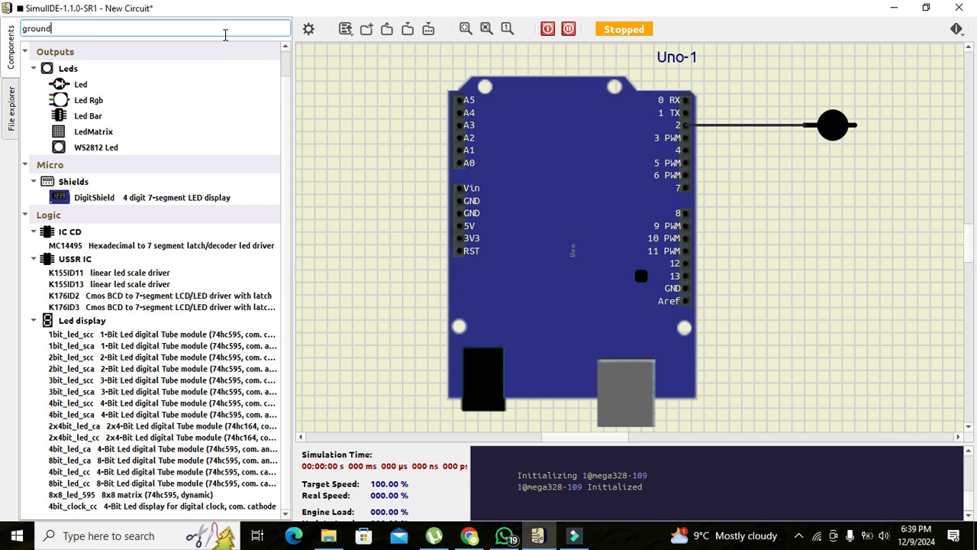
type("ground")
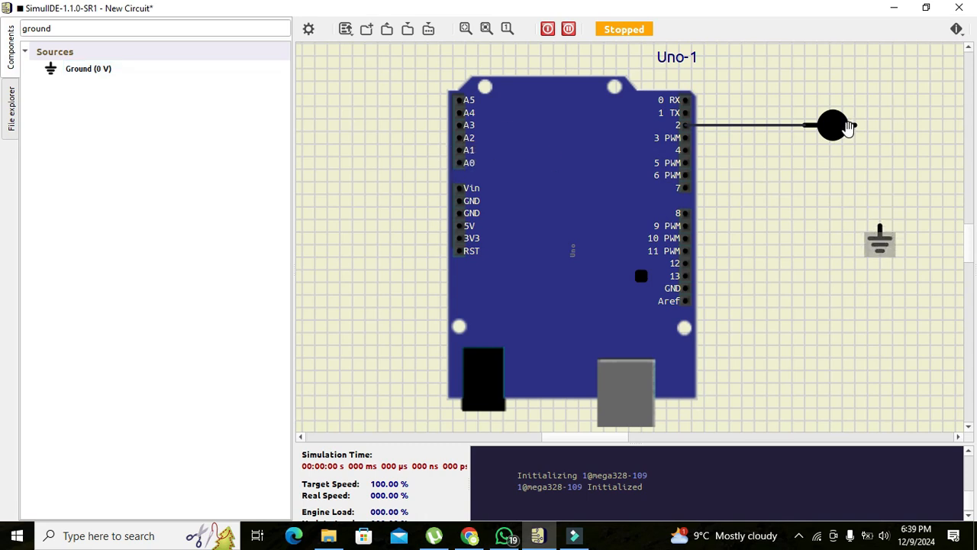
mouse_move(880, 244)
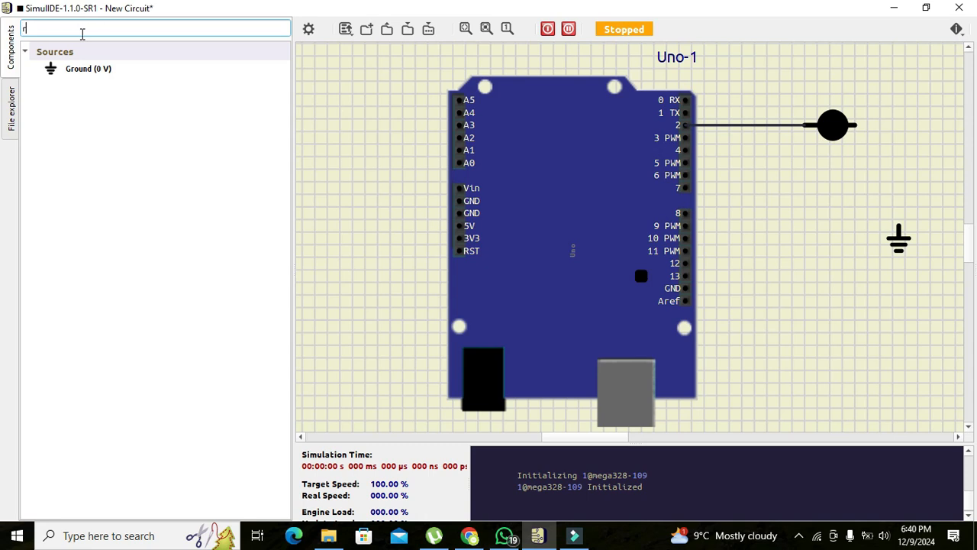
Place a 100 Ω resistor onto ground and wire the LED to its top.
type("resistor")
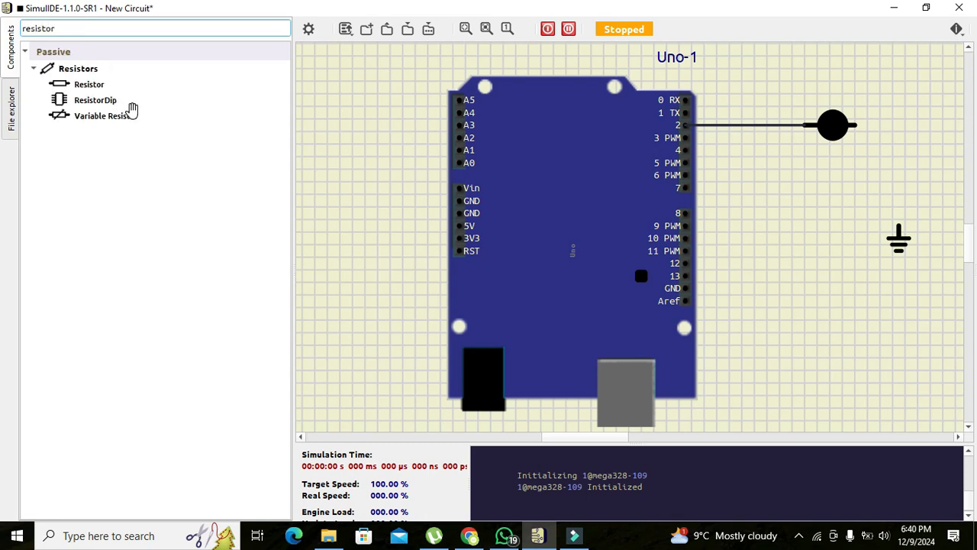
mouse_move(159, 103)
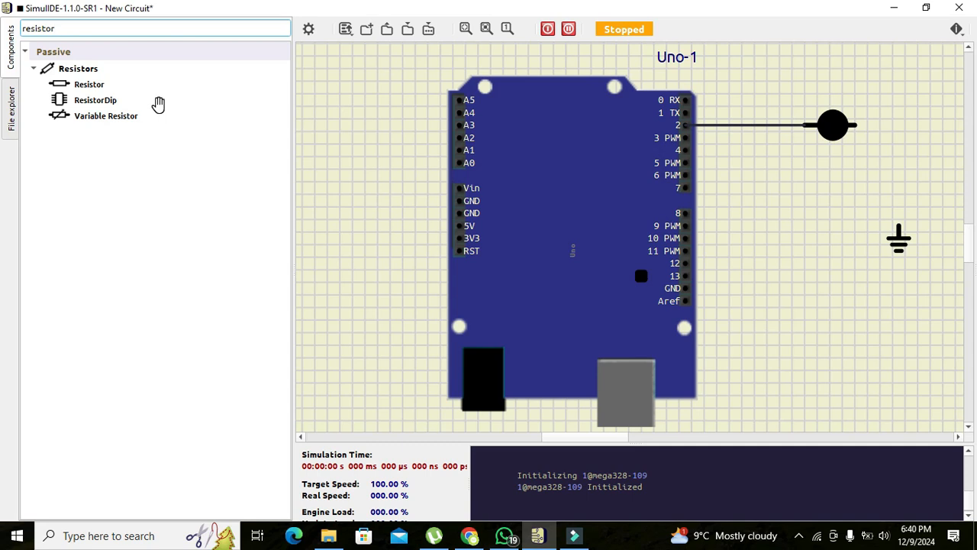
mouse_move(162, 113)
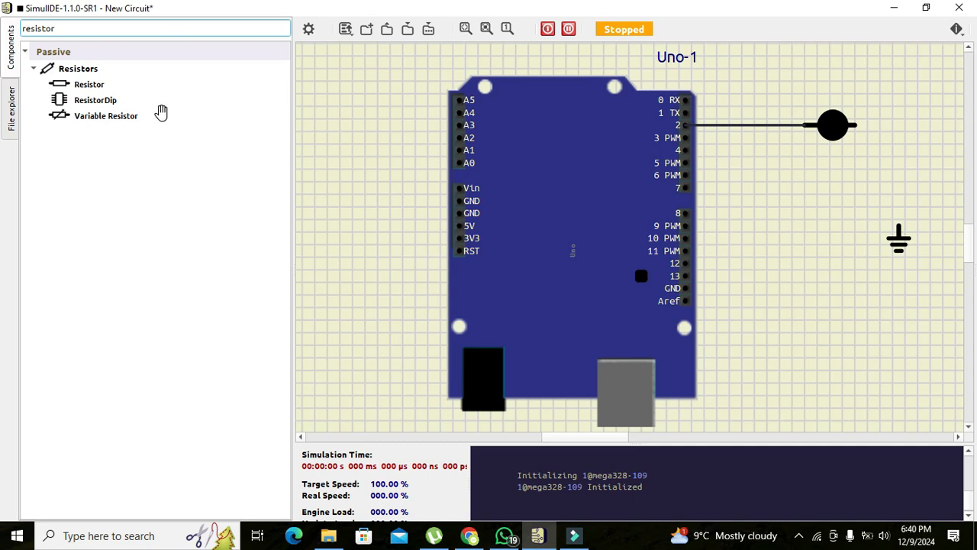
mouse_move(82, 84)
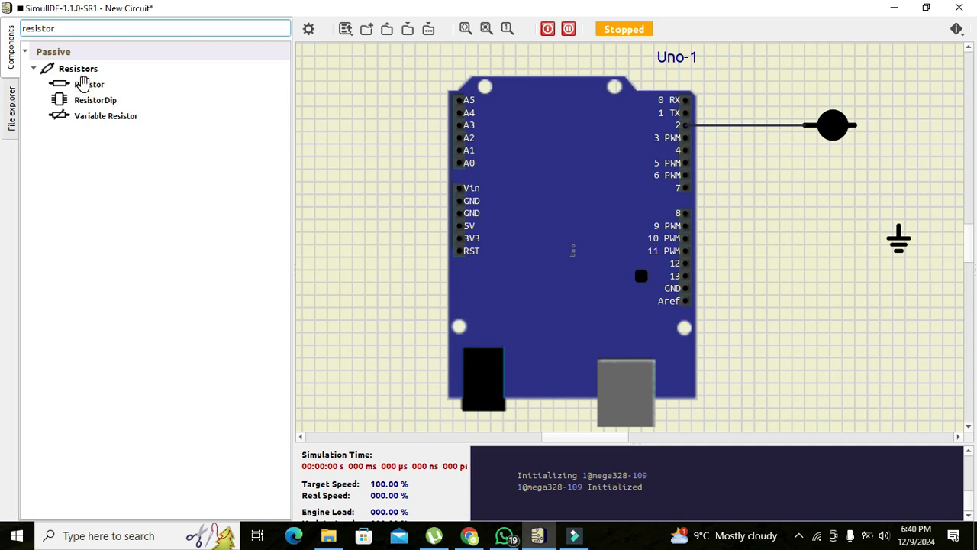
left_click_drag(88, 84, 351, 168)
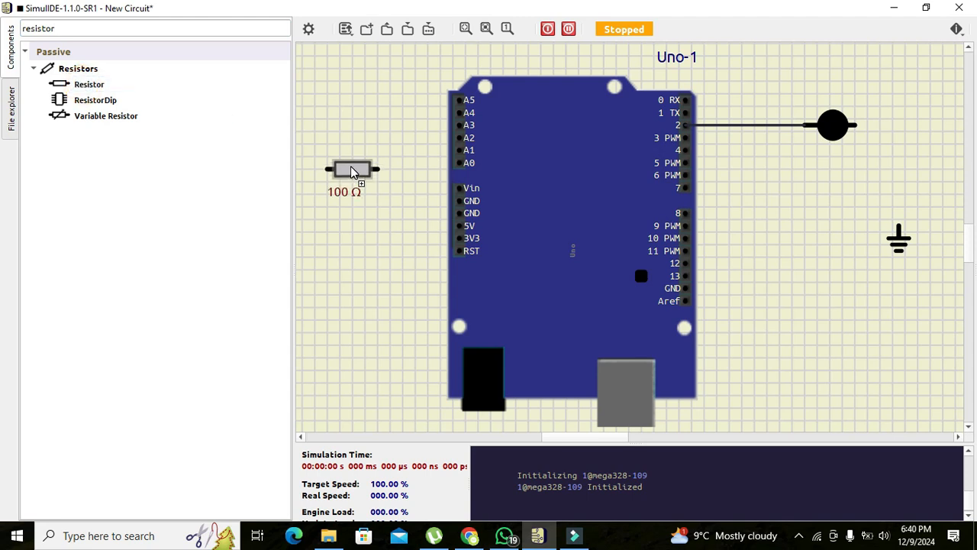
right_click(909, 153)
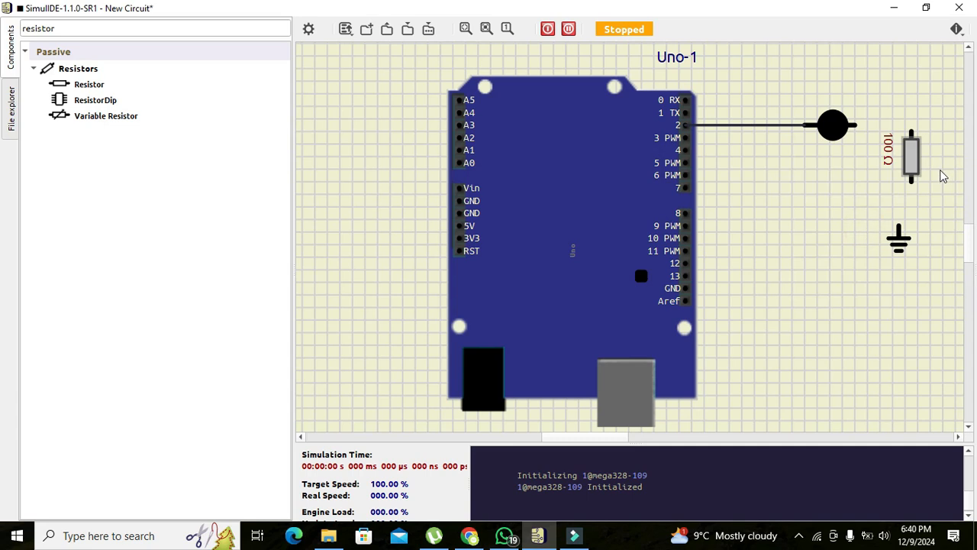
left_click_drag(910, 156, 898, 174)
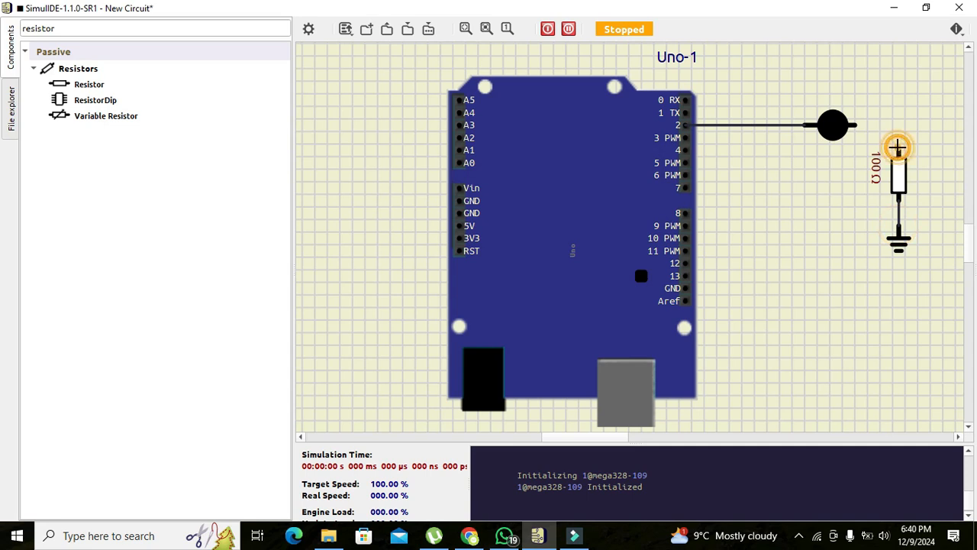
left_click_drag(898, 147, 854, 125)
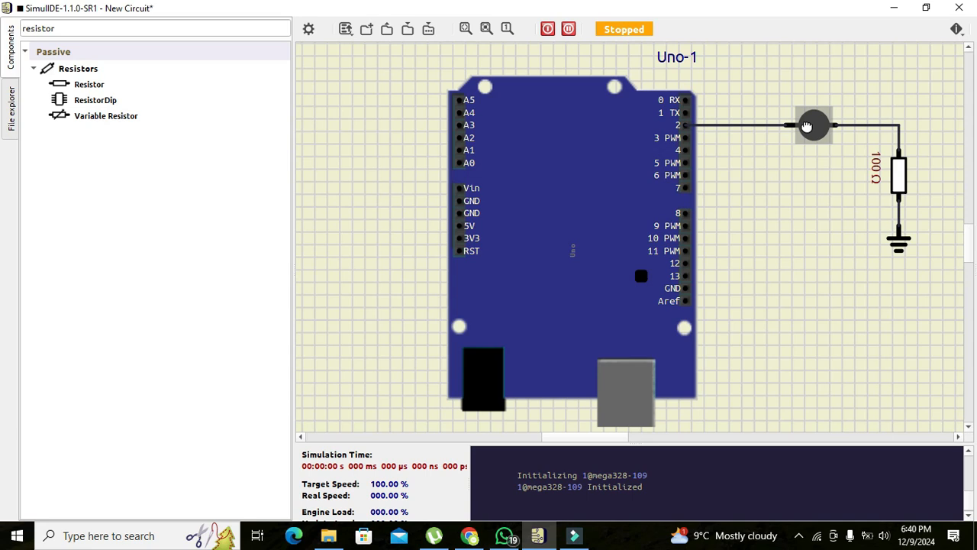
mouse_move(873, 162)
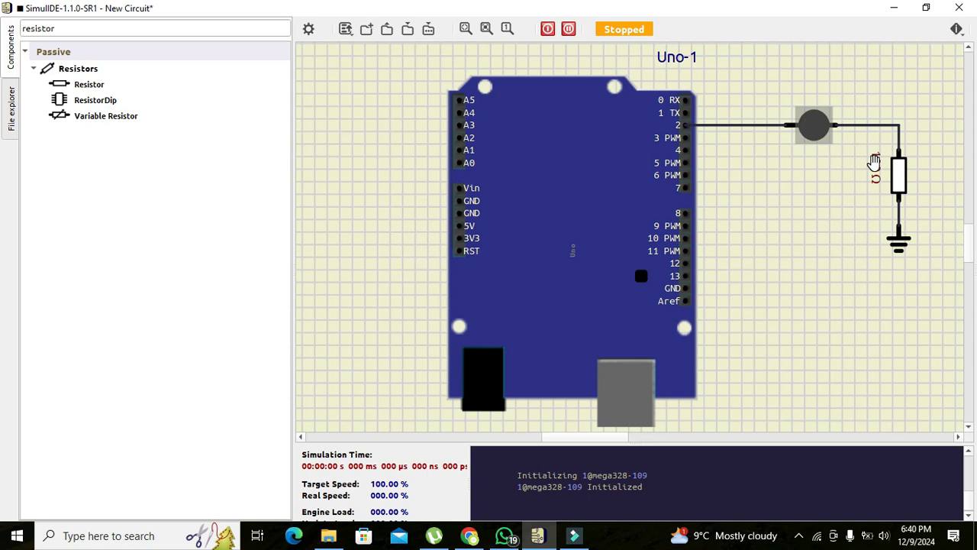
Set the resistor's Resistance to 220 Ω in its properties dialog.
double_click(898, 176)
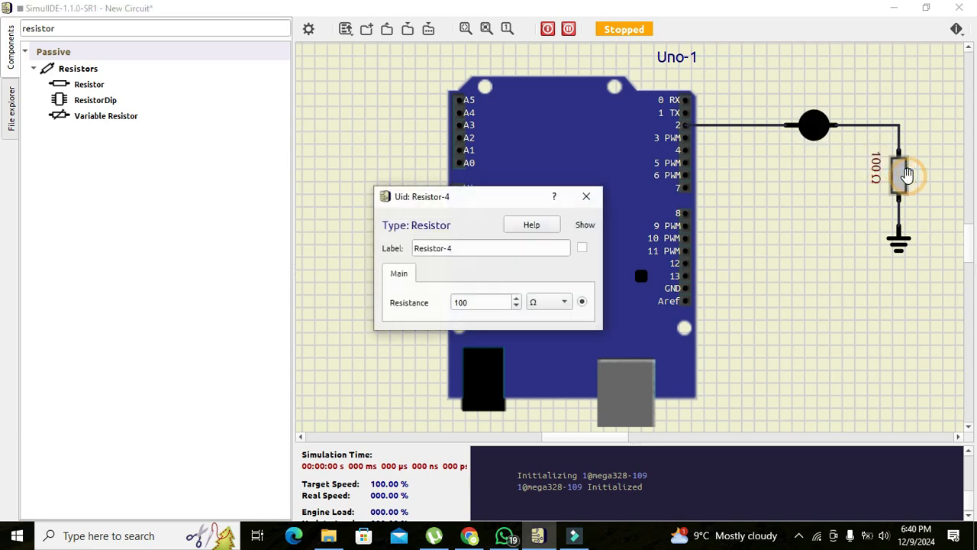
left_click(516, 298)
type("220")
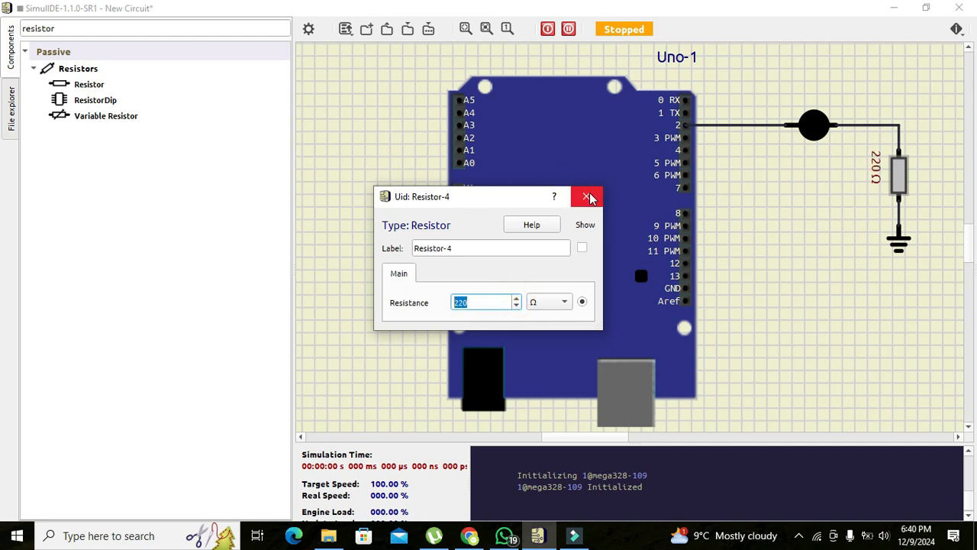
left_click(588, 196)
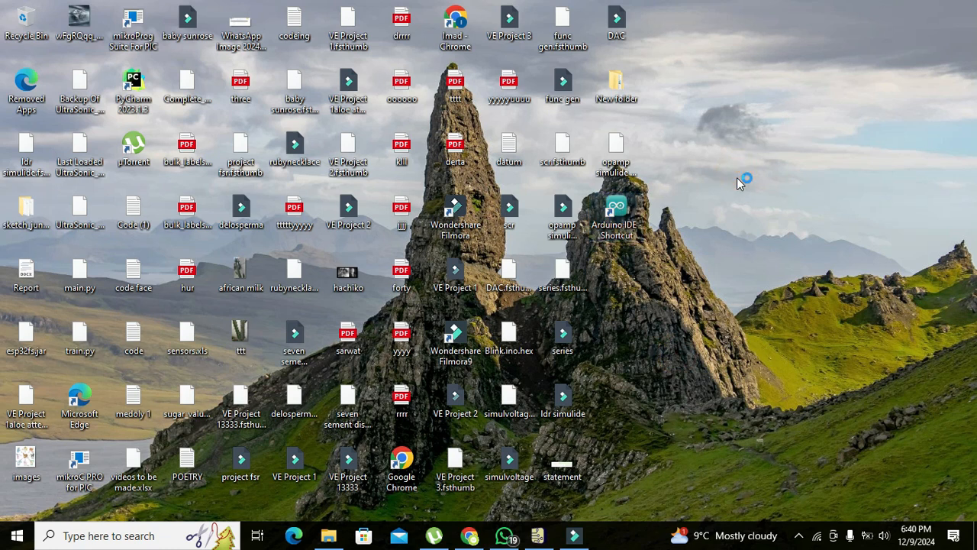
Launch the Arduino IDE from its desktop shortcut.
double_click(615, 211)
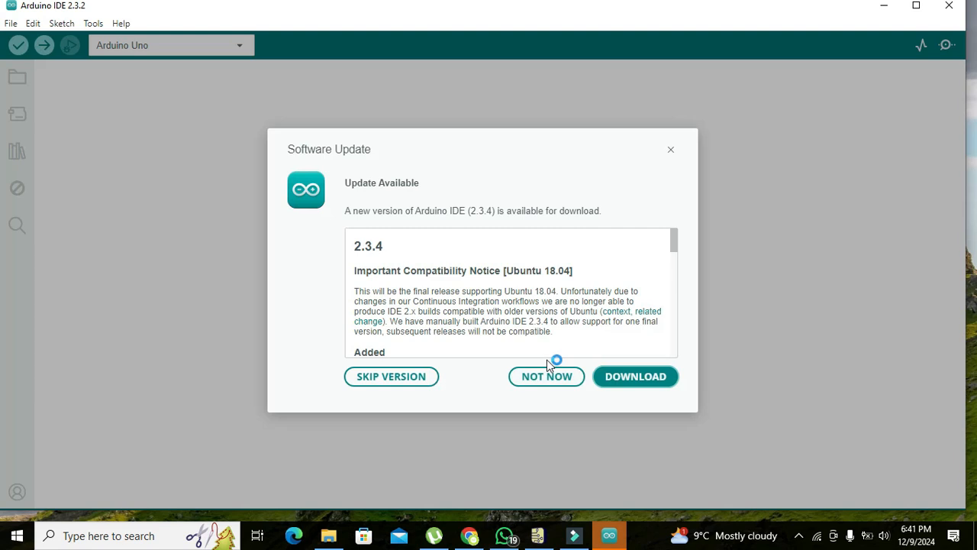
Dismiss the update notice and create a new blank sketch via File > New Sketch.
left_click(546, 376)
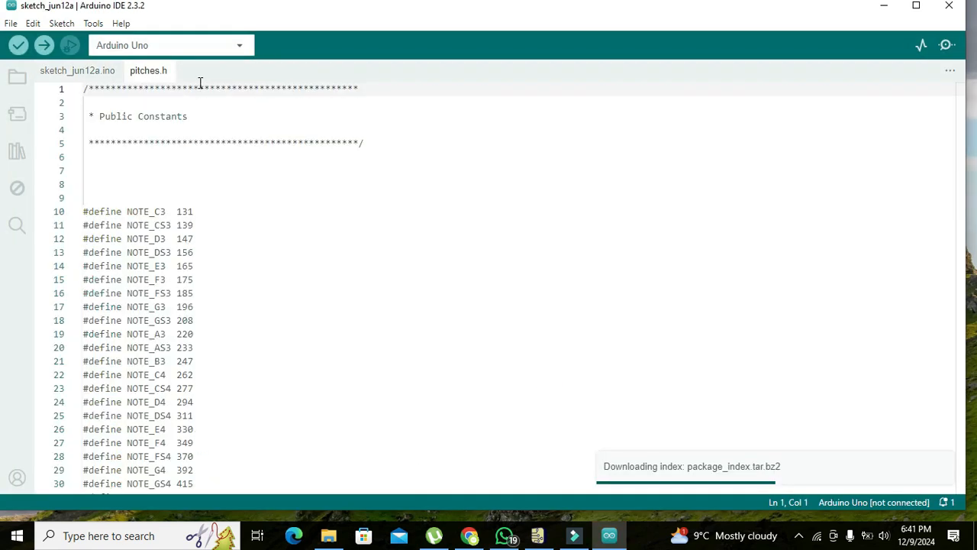
left_click(148, 70)
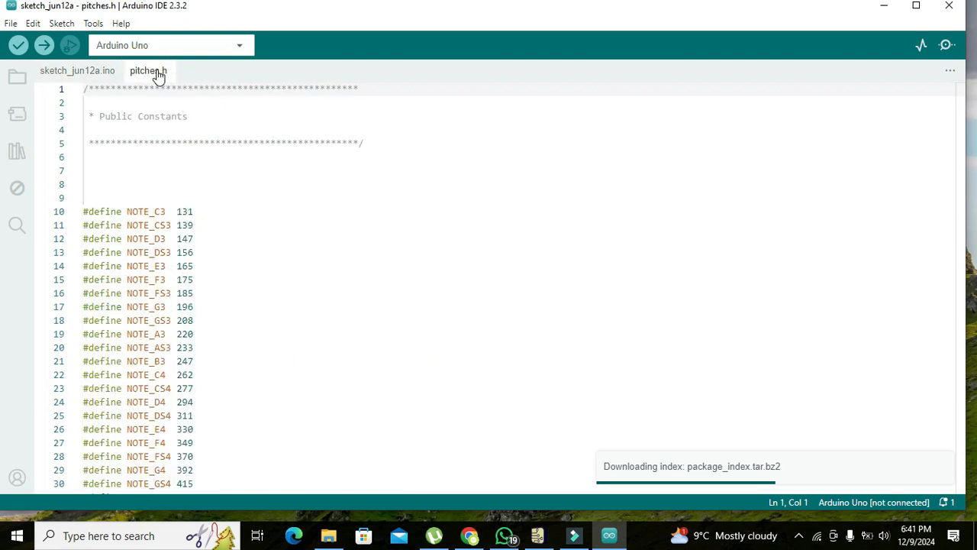
left_click(76, 70)
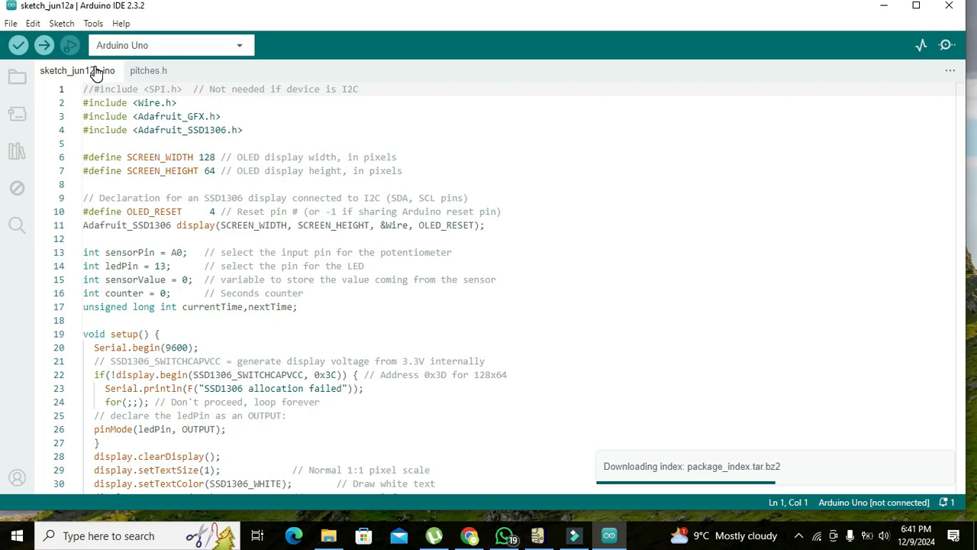
left_click(10, 23)
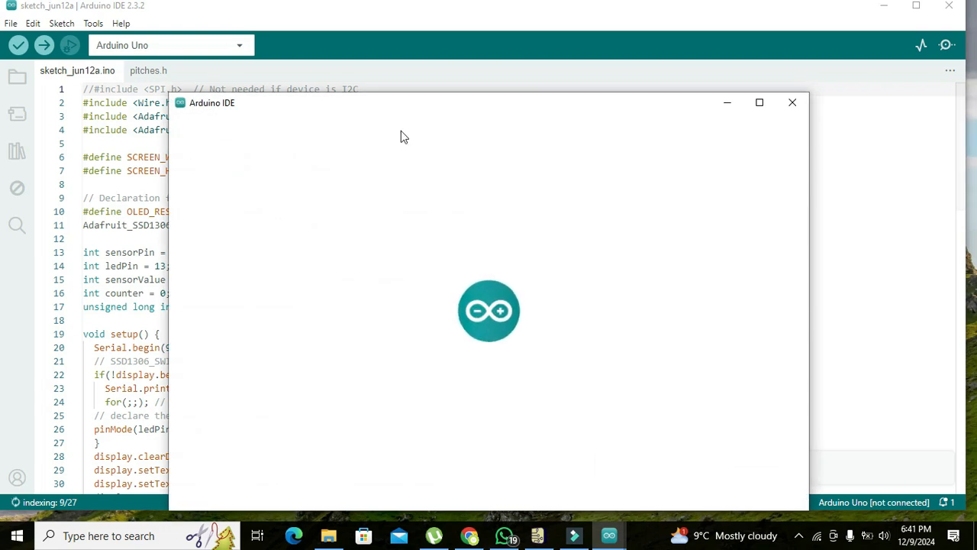
left_click(760, 103)
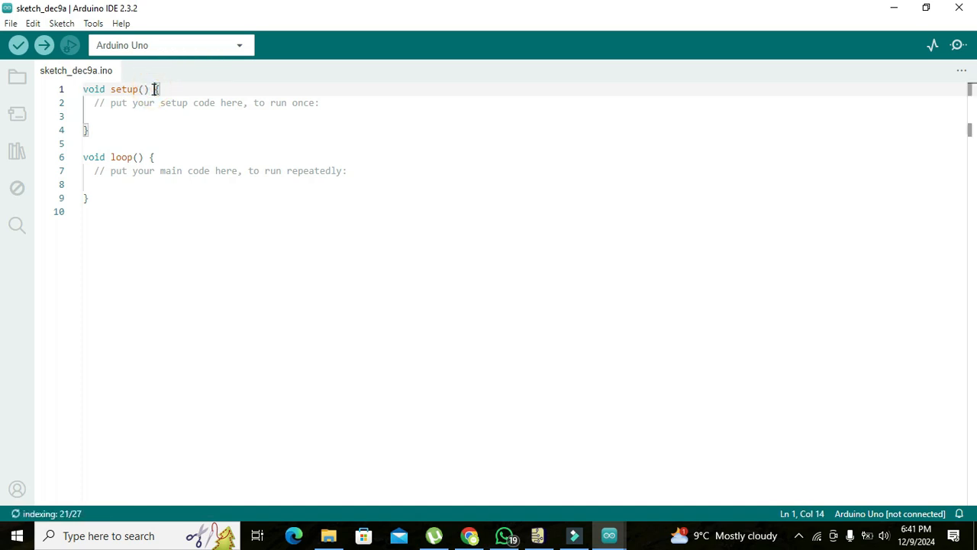
Write pinMode(2,OUTPUT); inside the setup function.
key("enter")
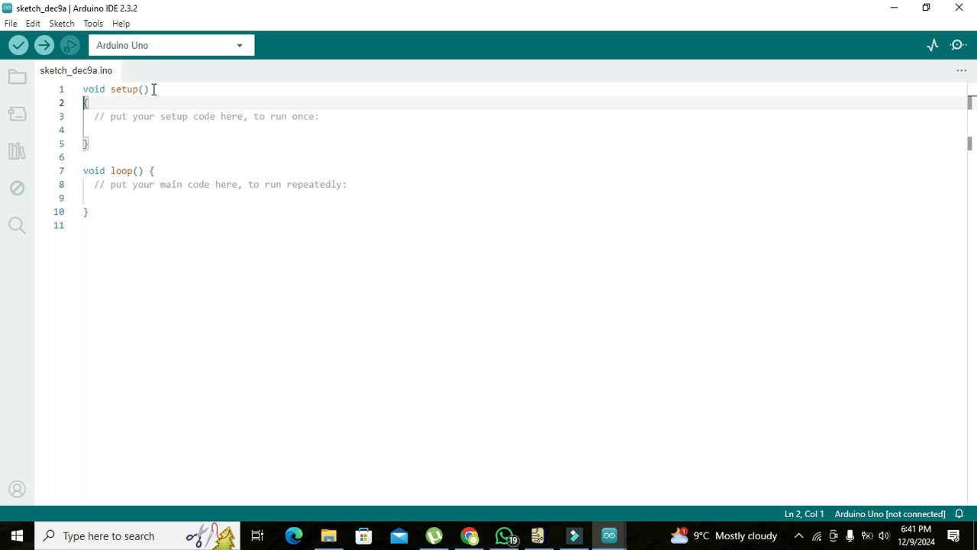
left_click(18, 45)
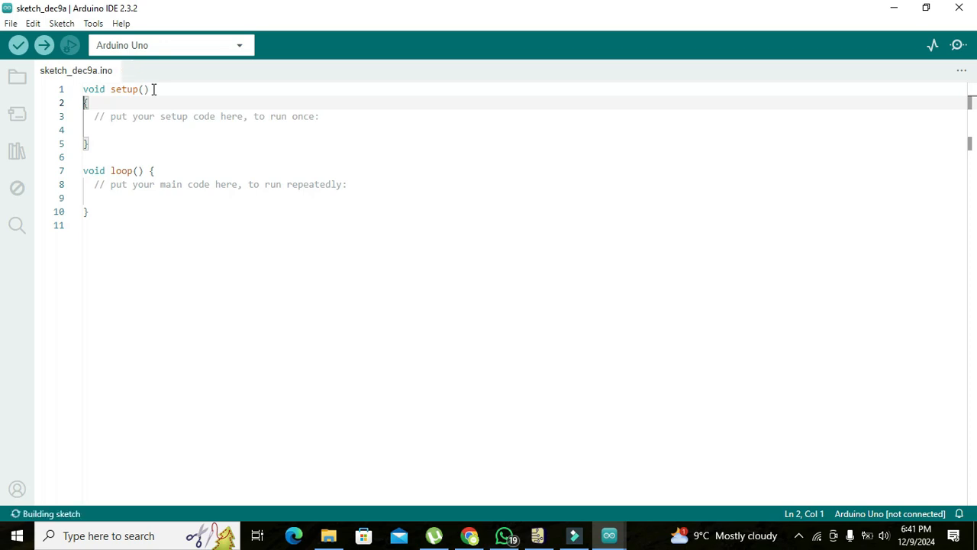
left_click(98, 116)
type("pinMod")
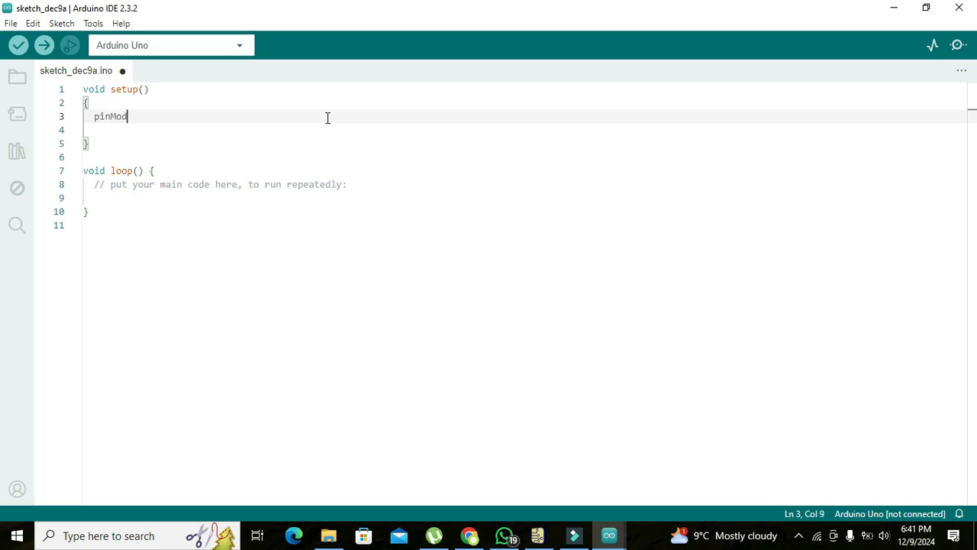
type("e(2,")
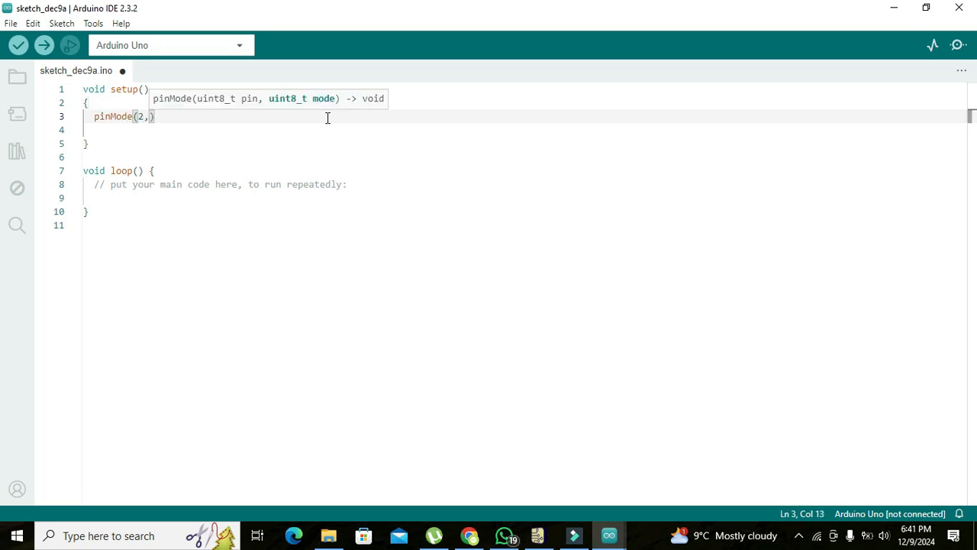
type("OUTPUT")
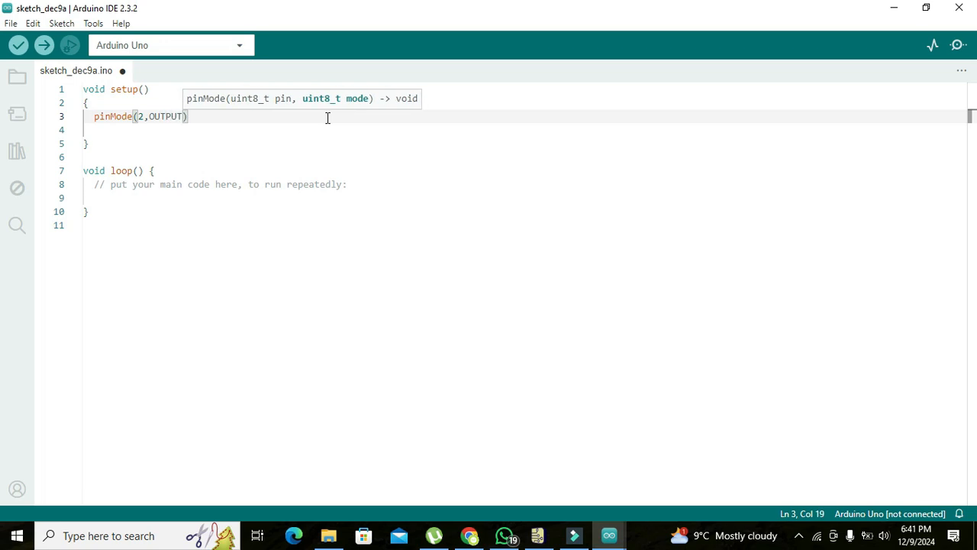
type(";")
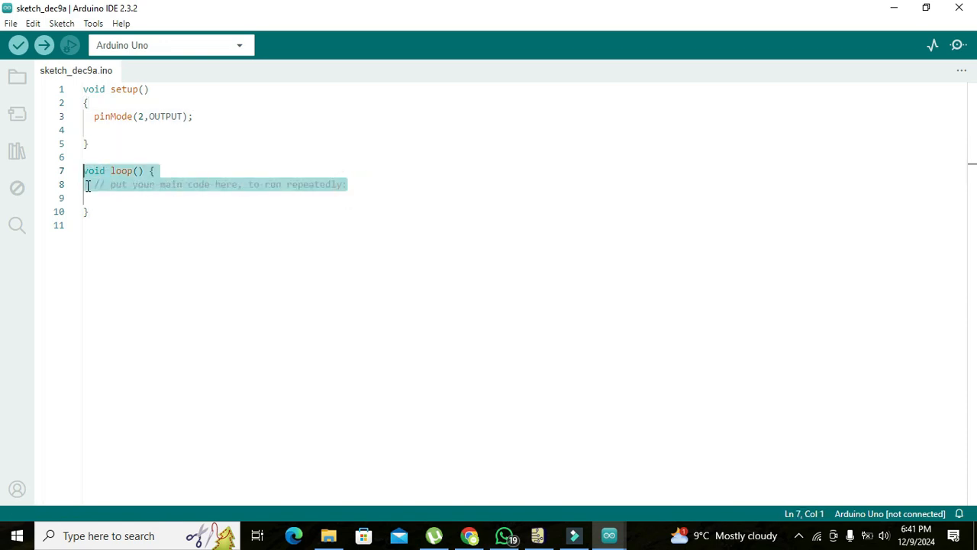
In loop(), write digitalWrite(2,HIGH); followed by delay(1000);.
key("Delete")
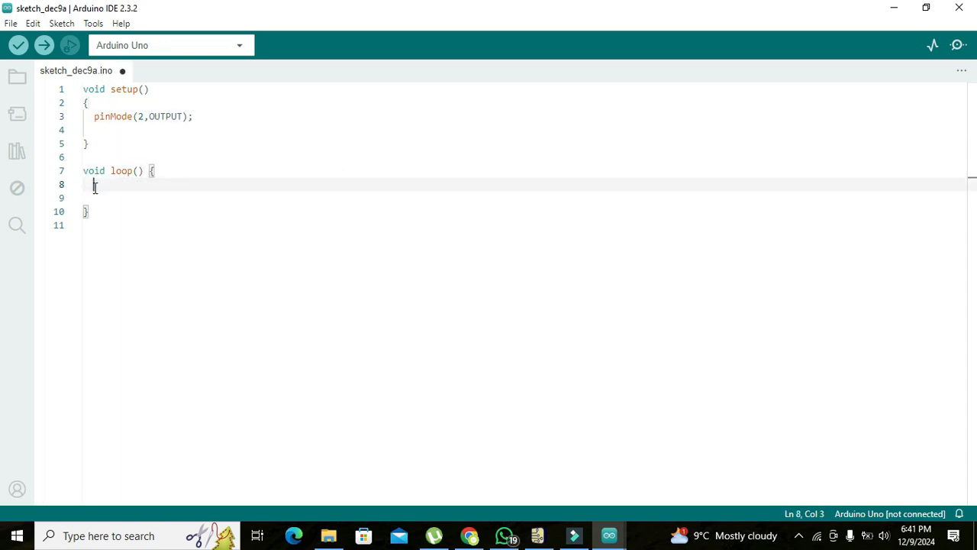
key("ctrl+s")
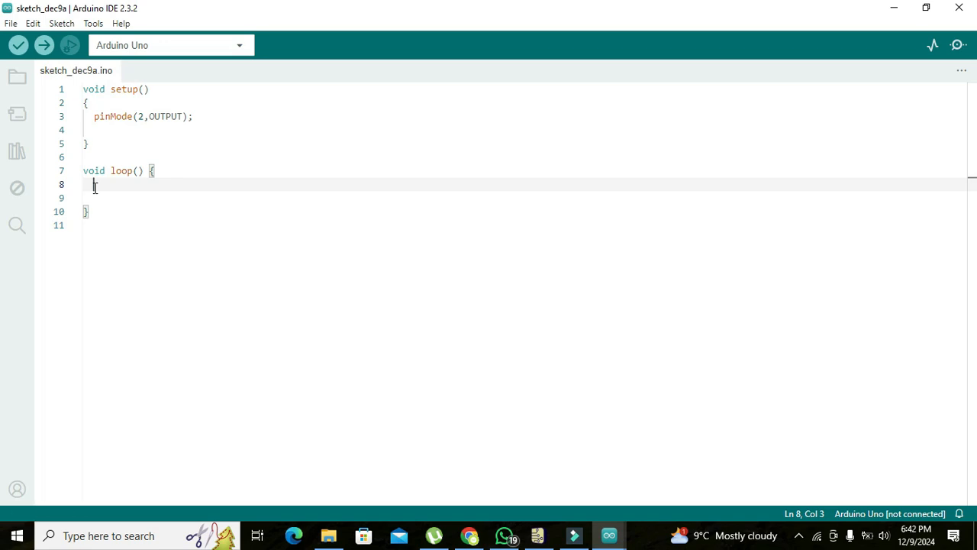
type("digital")
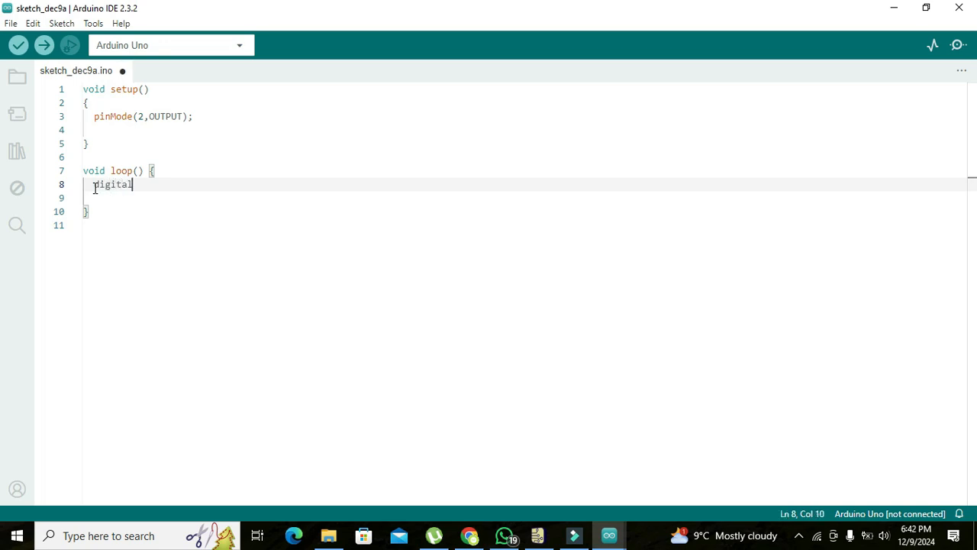
type("Write()")
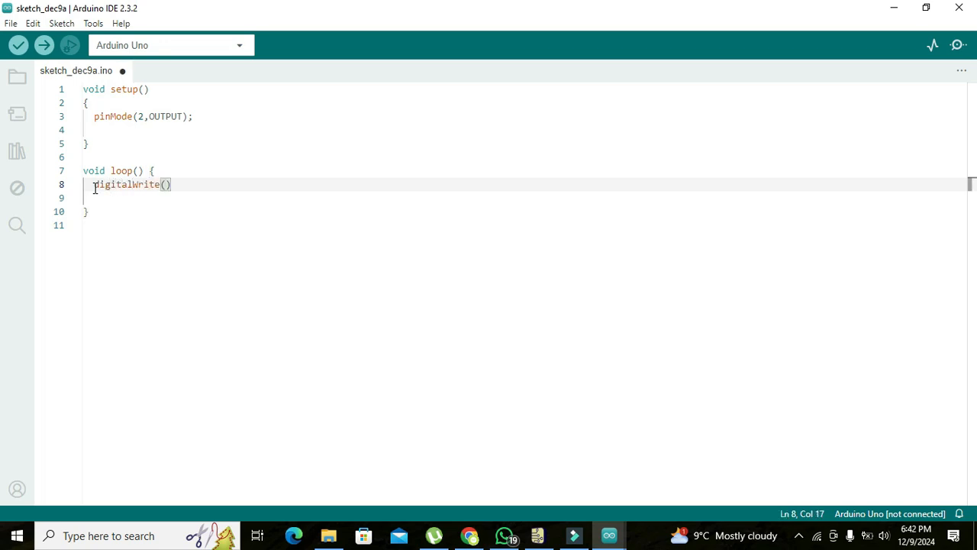
type("2,")
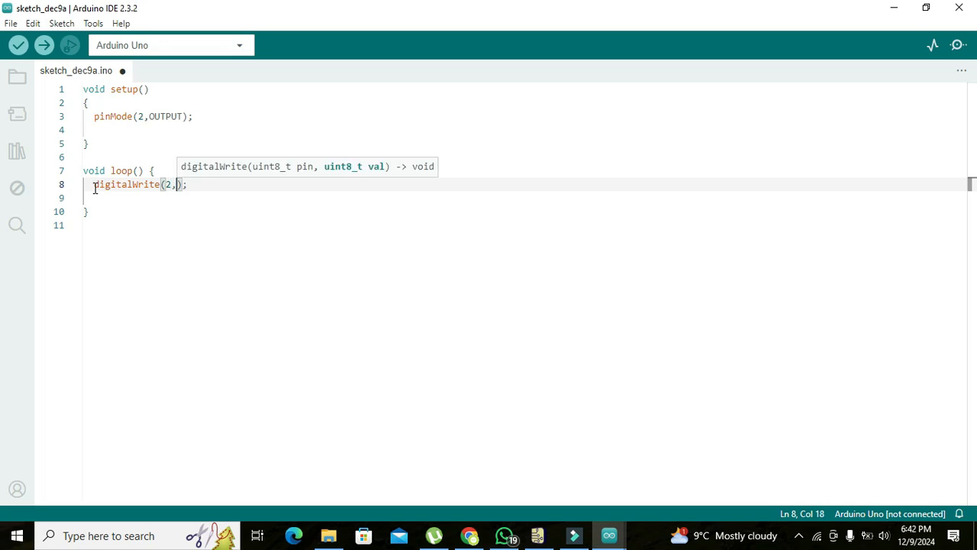
type("HIGH")
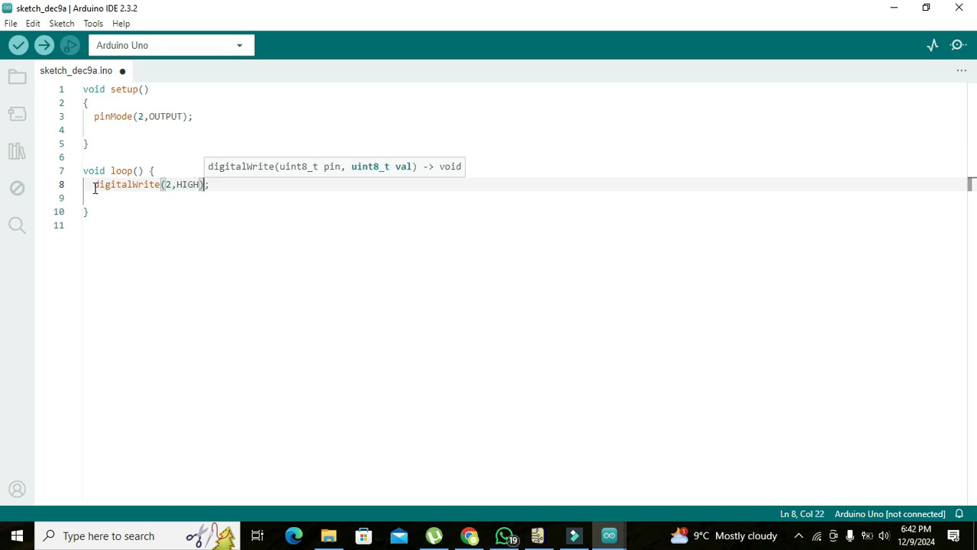
type("delay")
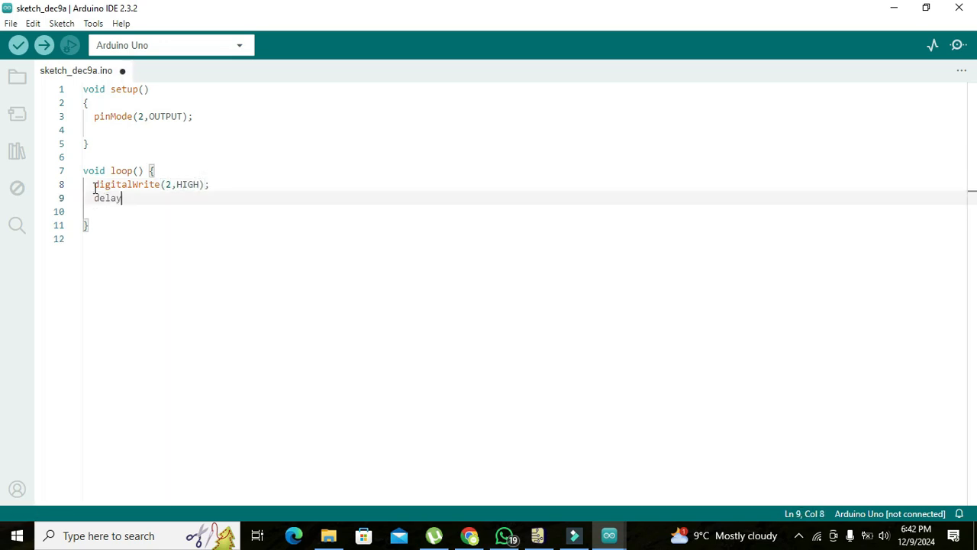
type("(1000);")
left_click(524, 211)
type("di")
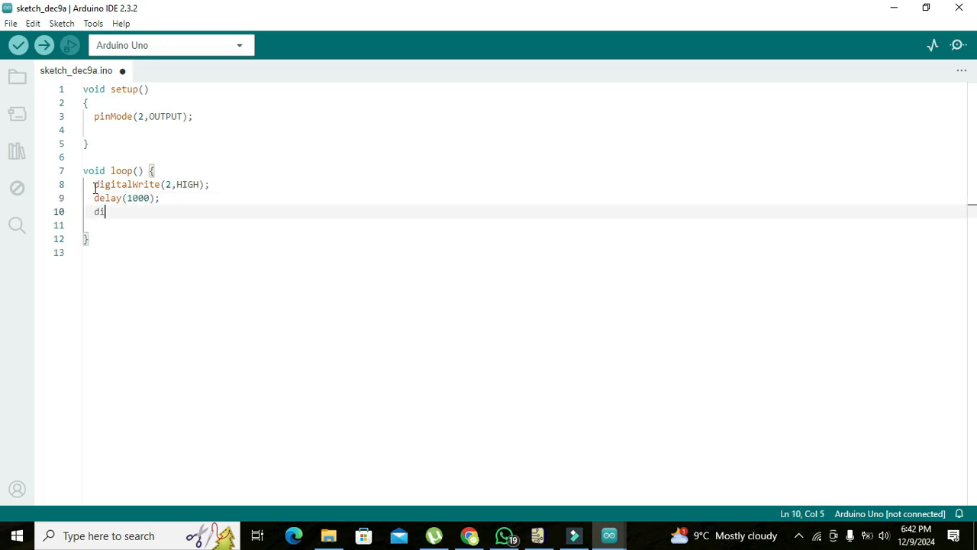
Add digitalWrite(2,LOW); and delay(1000); and review the pin 2 arguments.
type("gitalWri")
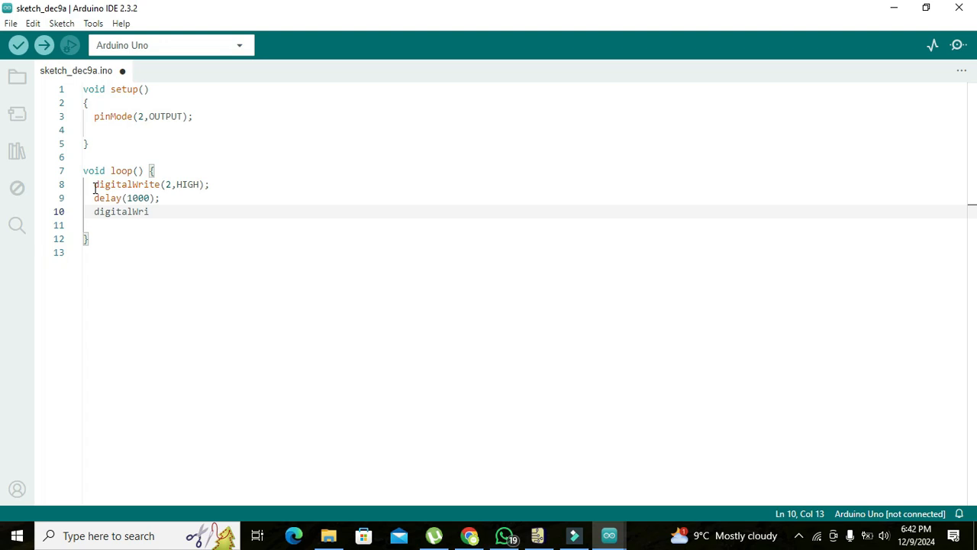
type("te()")
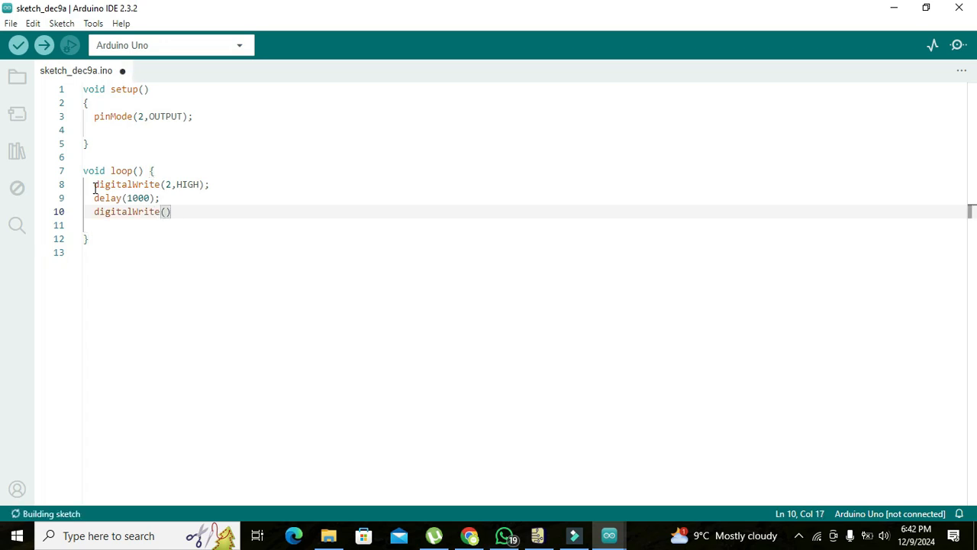
type("2,LOW")
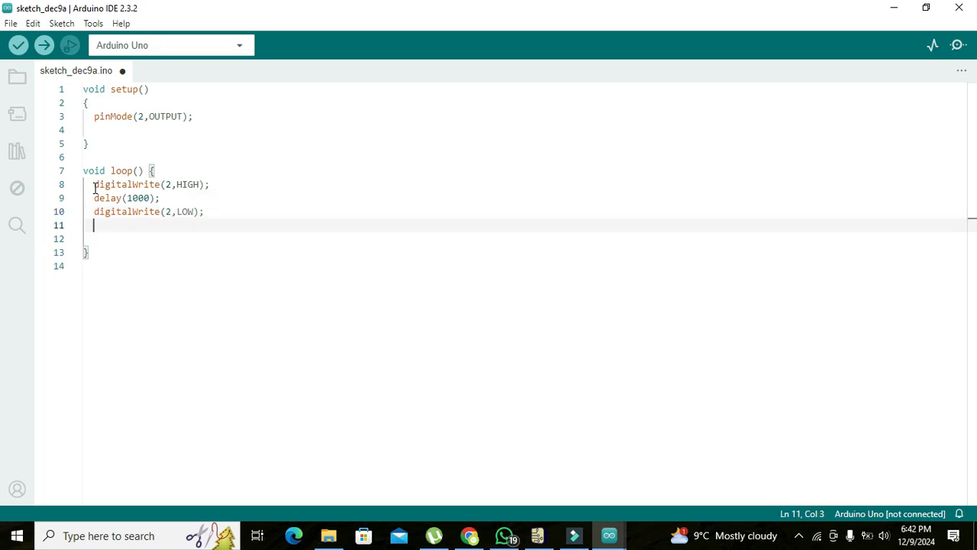
type("delay(1000);")
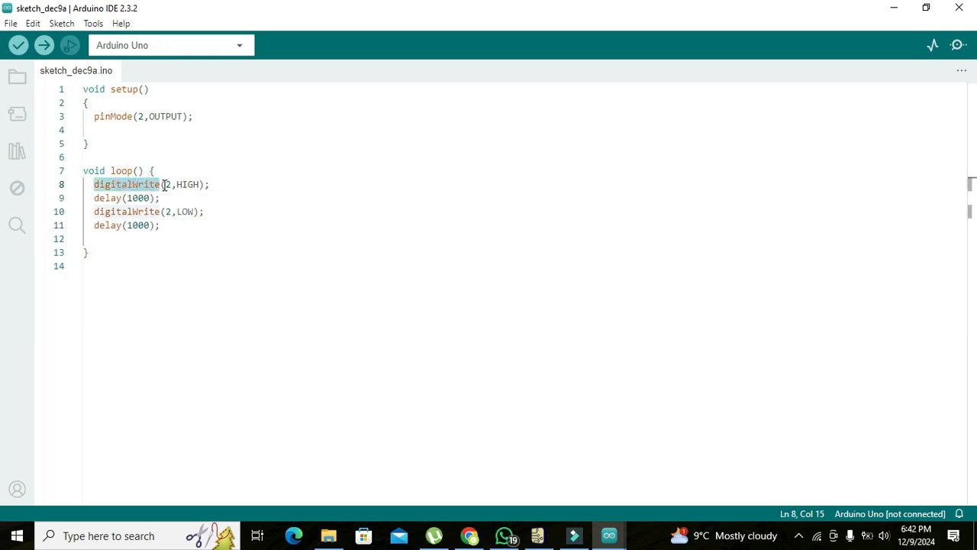
left_click(166, 183)
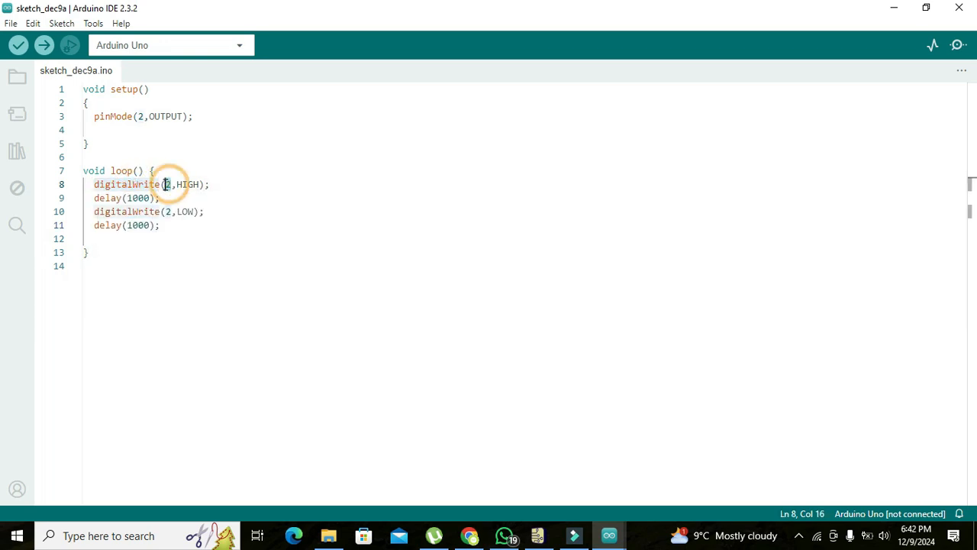
left_click(167, 211)
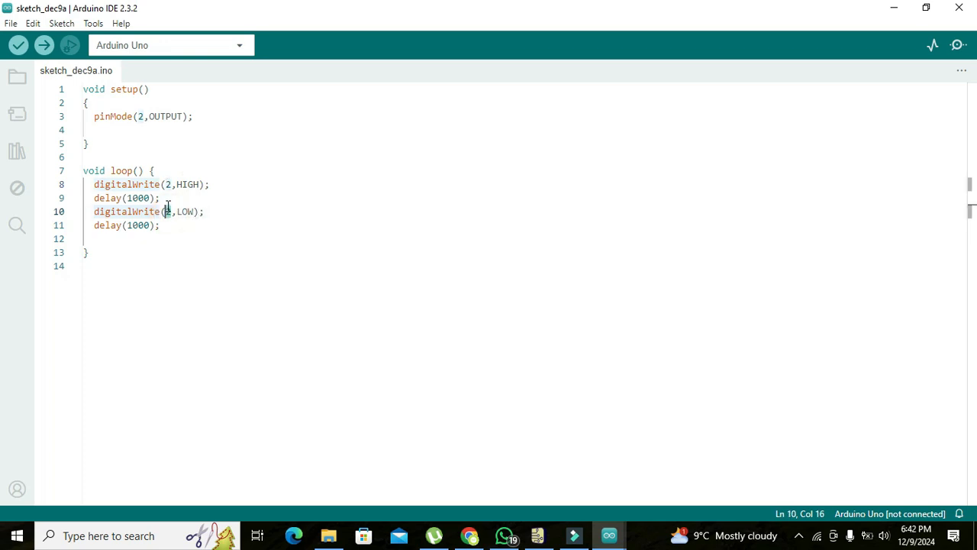
left_click(18, 45)
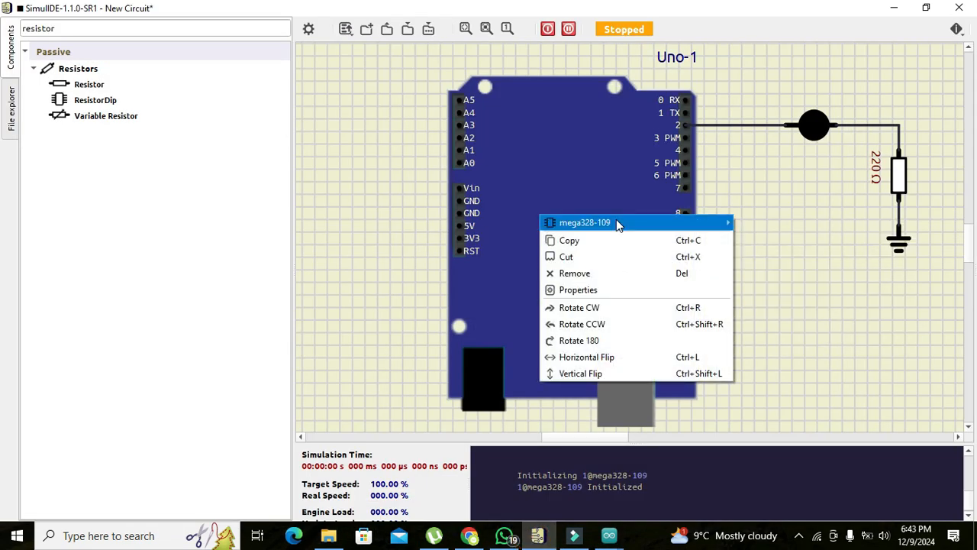
mouse_move(619, 223)
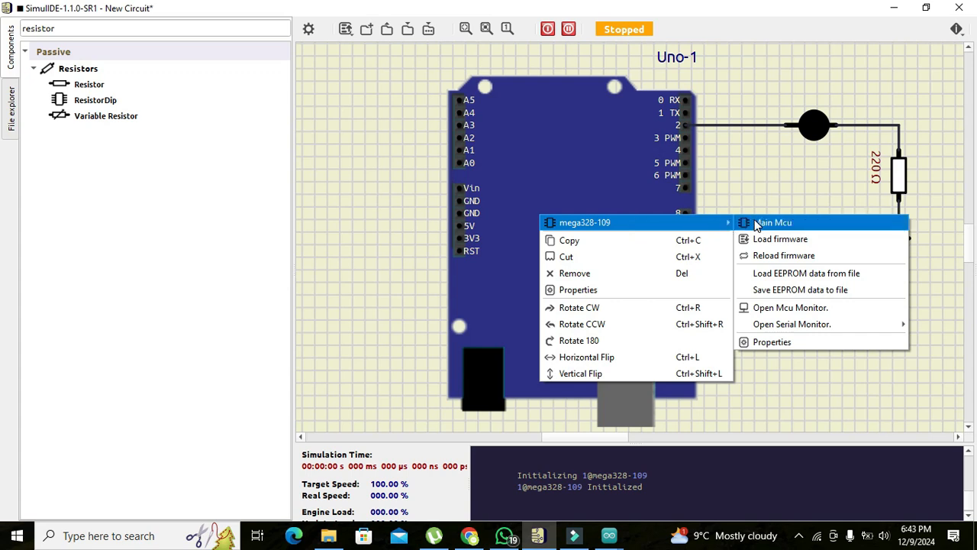
mouse_move(771, 229)
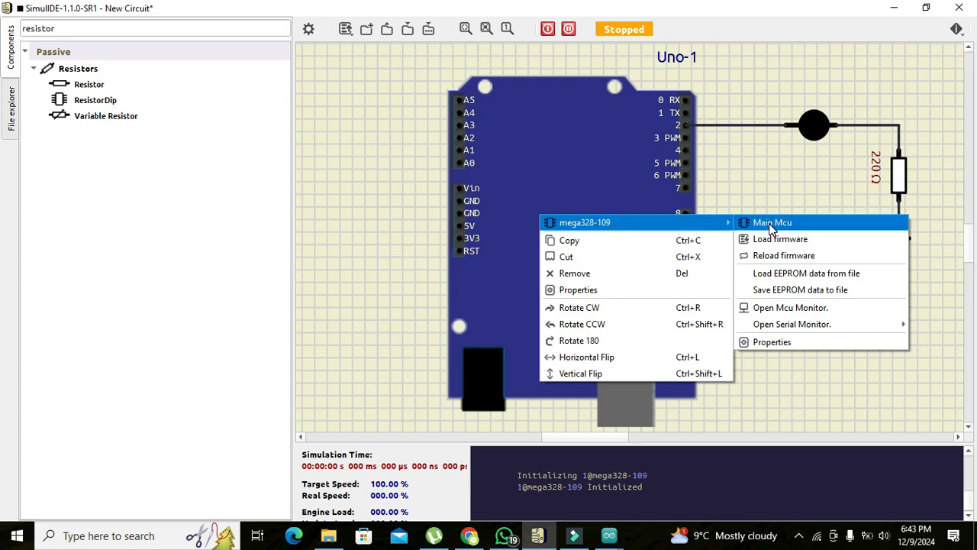
mouse_move(780, 238)
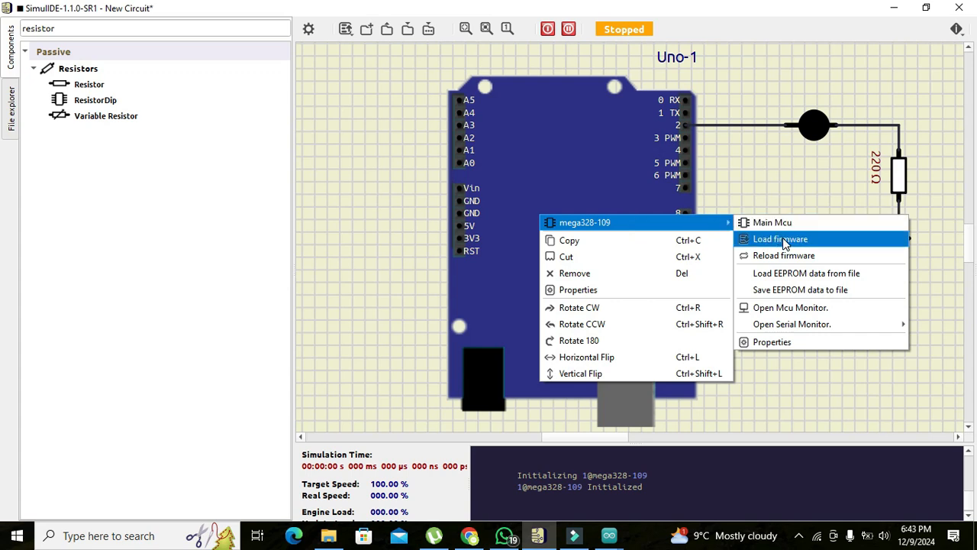
mouse_move(806, 271)
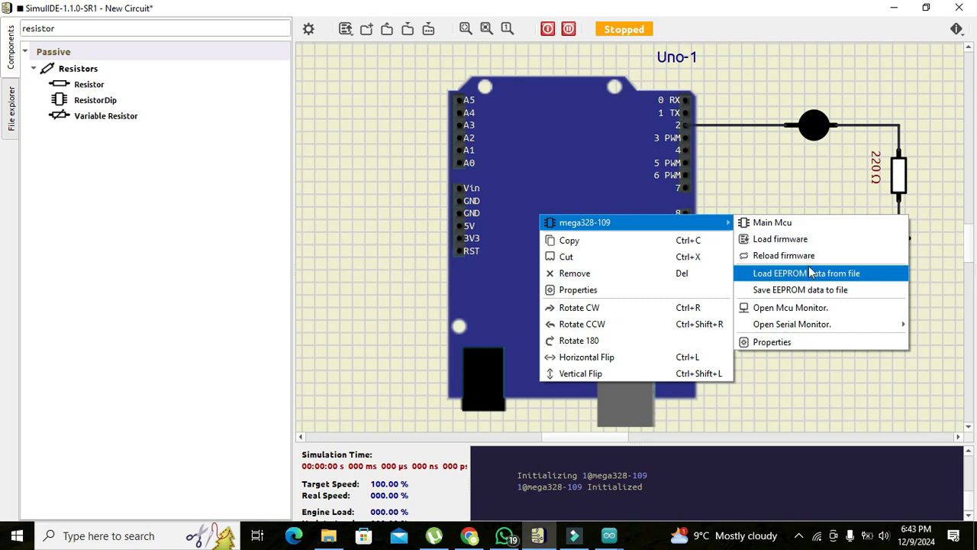
mouse_move(802, 239)
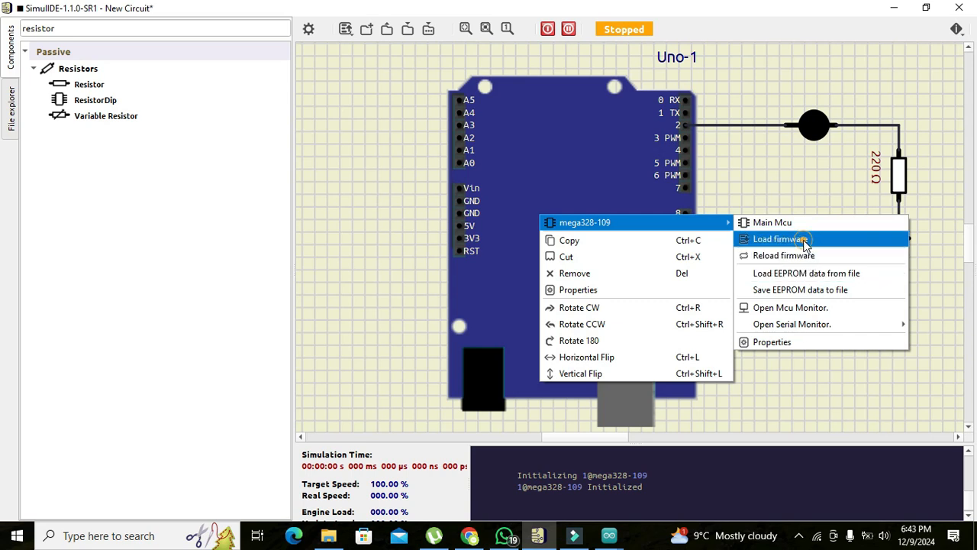
Show the Uno's mega328 submenu with its Load firmware options.
left_click(779, 238)
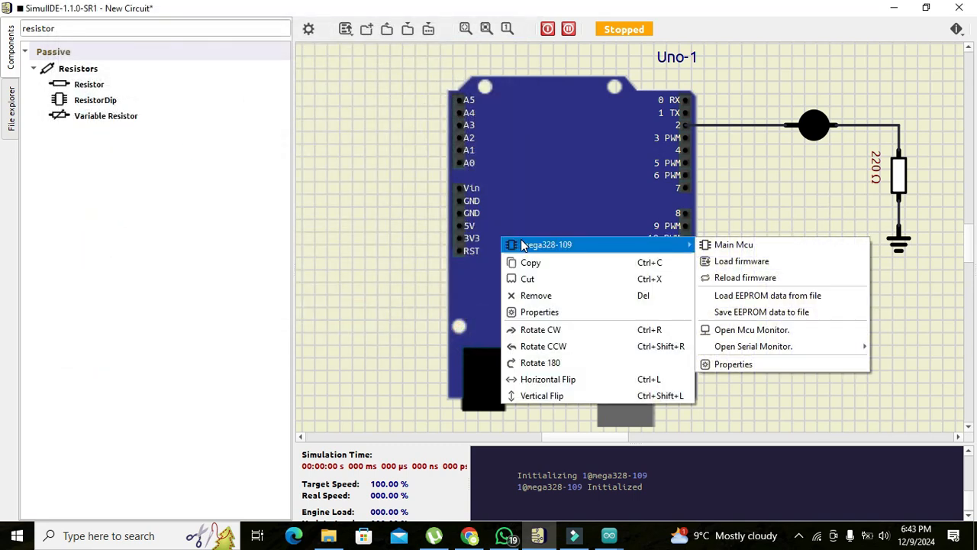
mouse_move(734, 244)
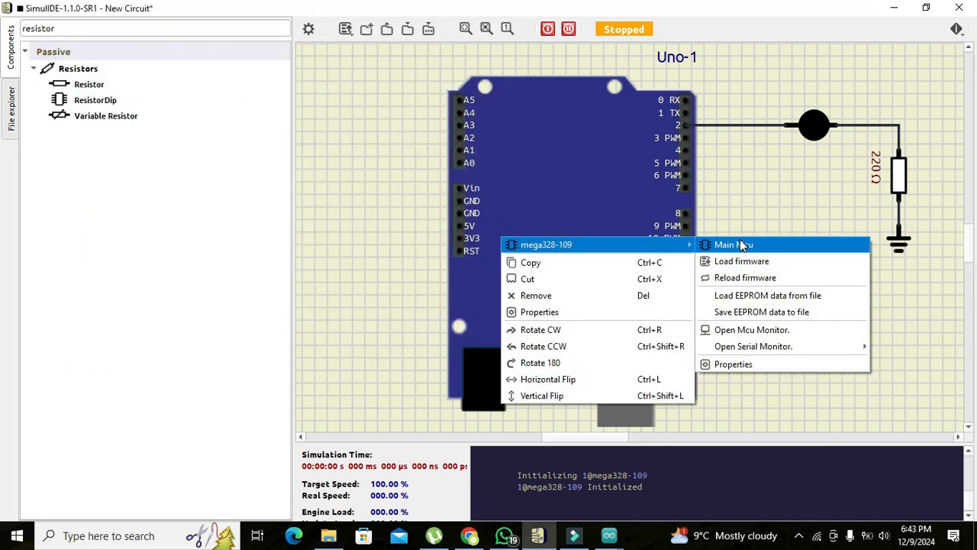
mouse_move(762, 379)
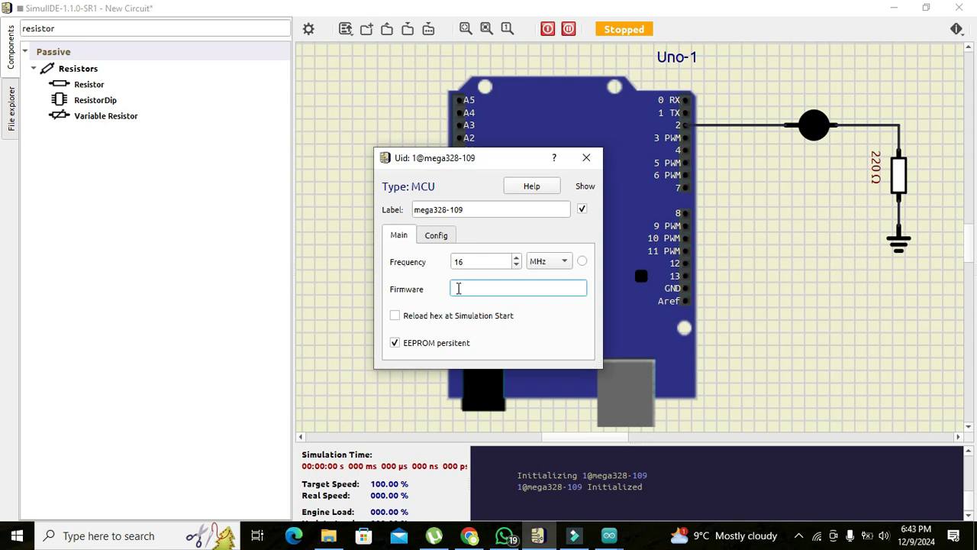
Set the Uno firmware to sketch_dec9a.ino.hex and start a brief simulation run.
type("68AB9B92B9A5/sketch_dec9a.ino.hex")
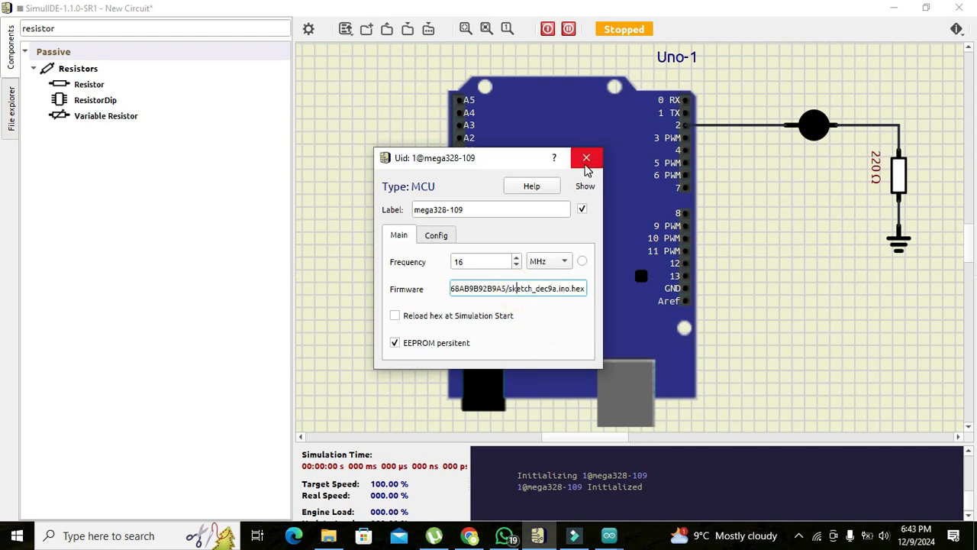
left_click(586, 157)
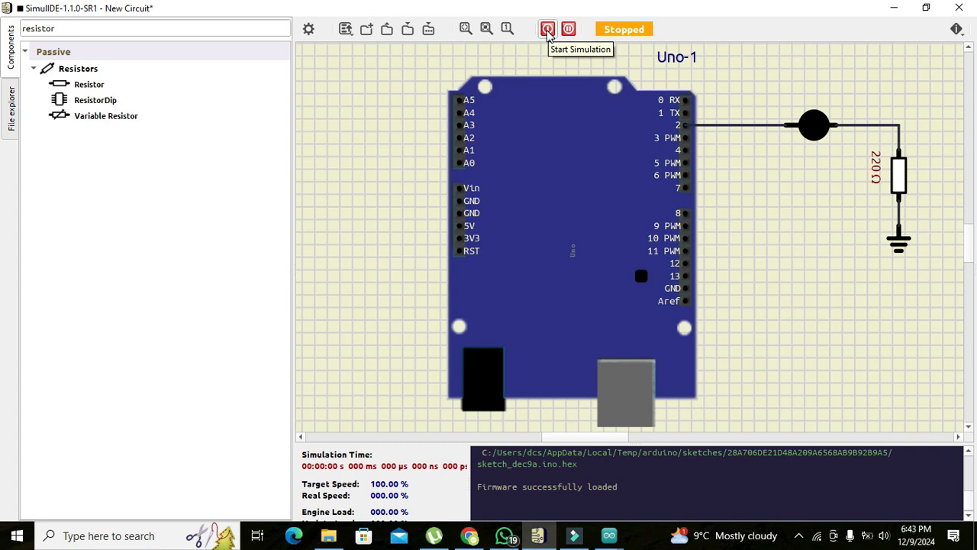
left_click(547, 29)
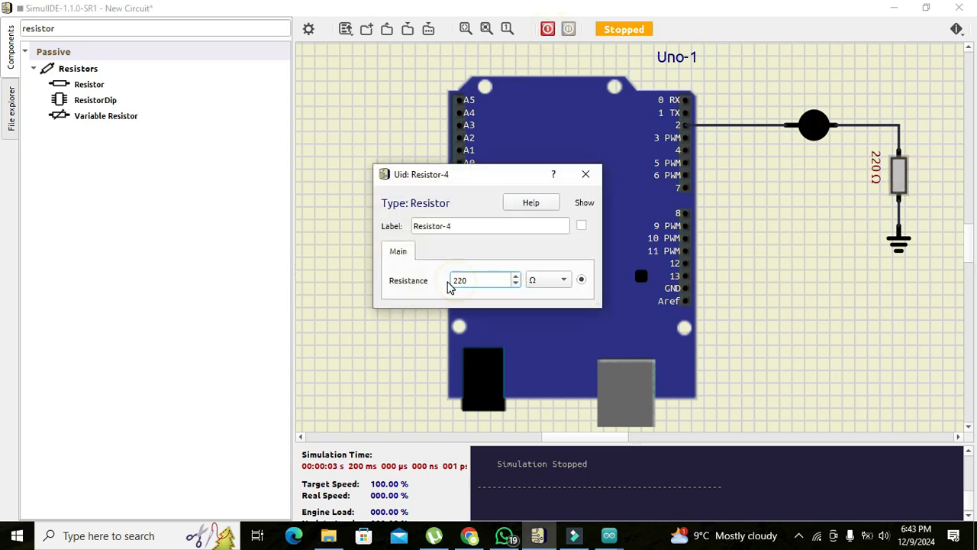
Change the LED's series resistor to 50 Ω and run the simulation so the LED lights.
type("50")
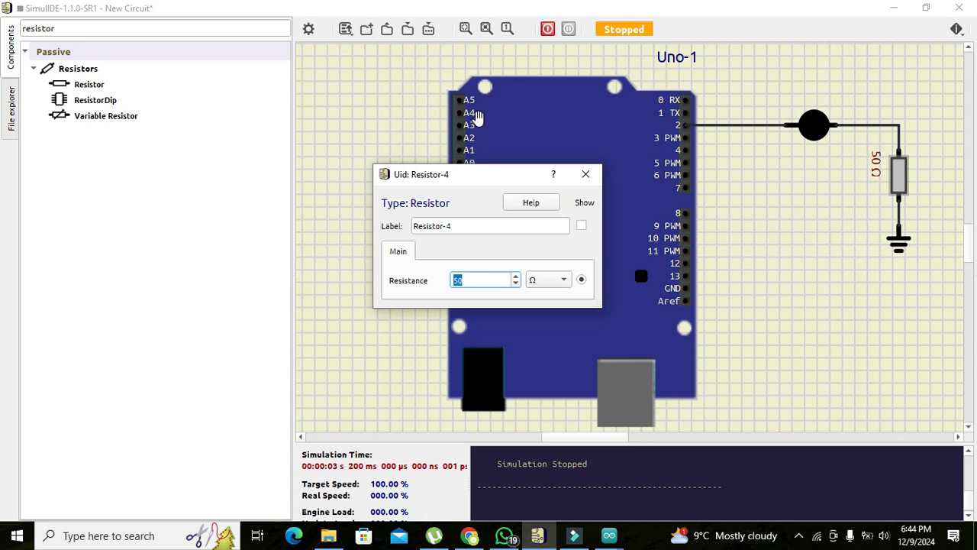
left_click(547, 29)
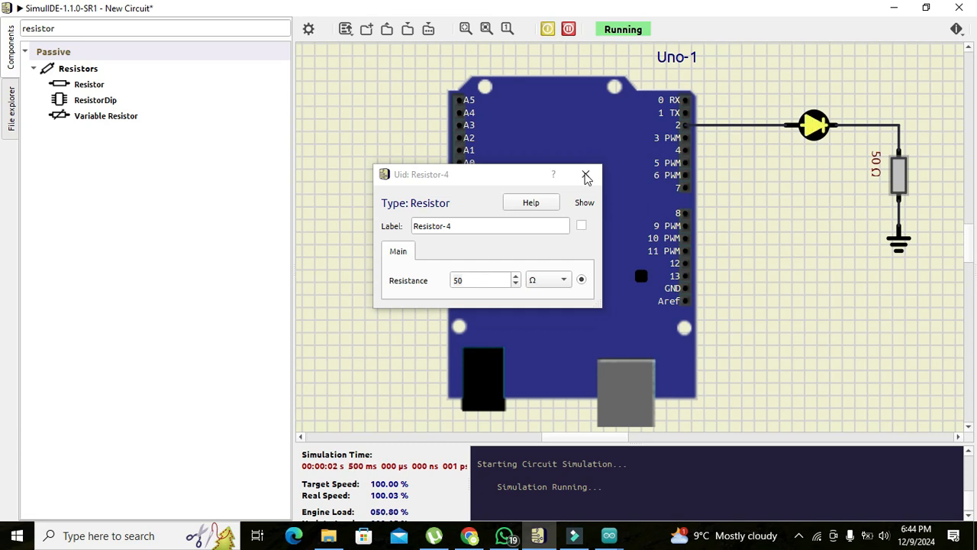
left_click(587, 174)
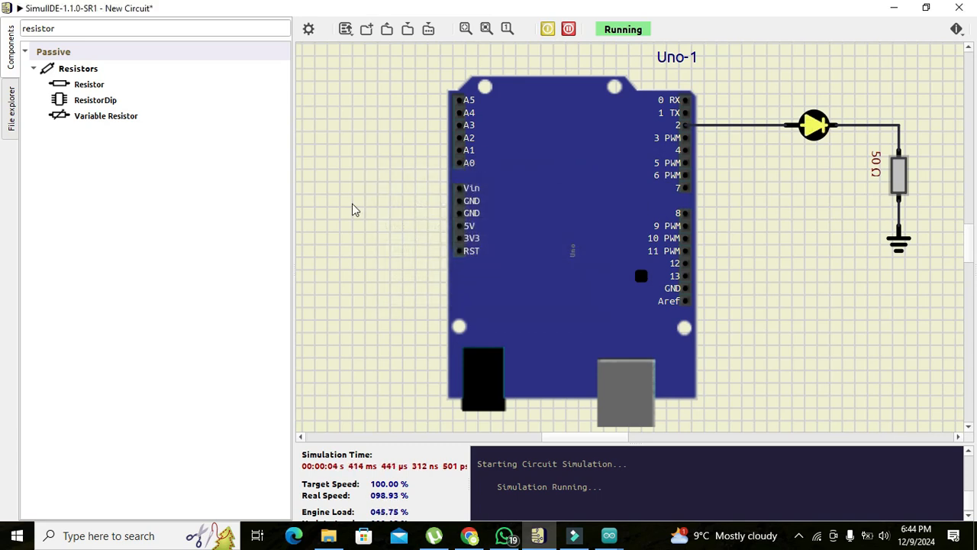